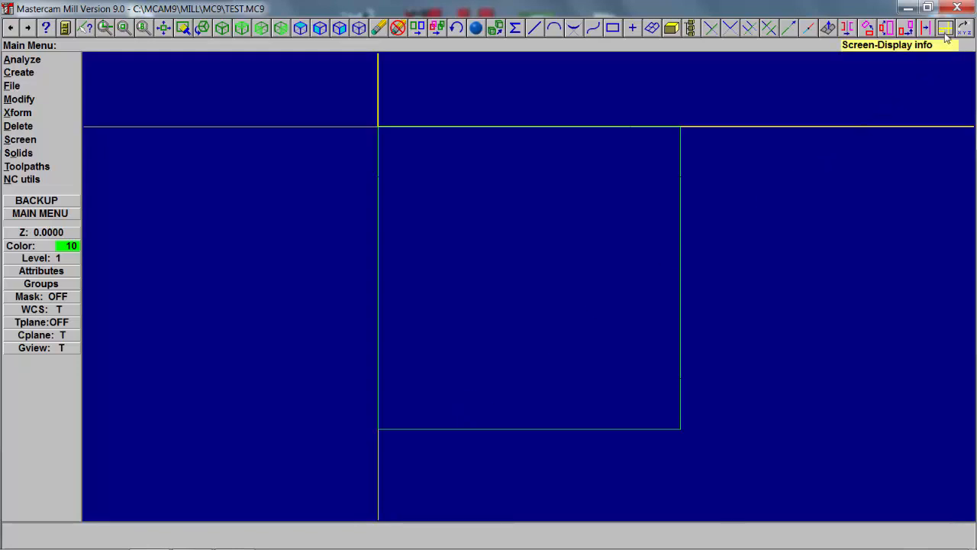
Toggle the screen display so the axis indicator and guide lines no longer clutter the plate view
click(945, 28)
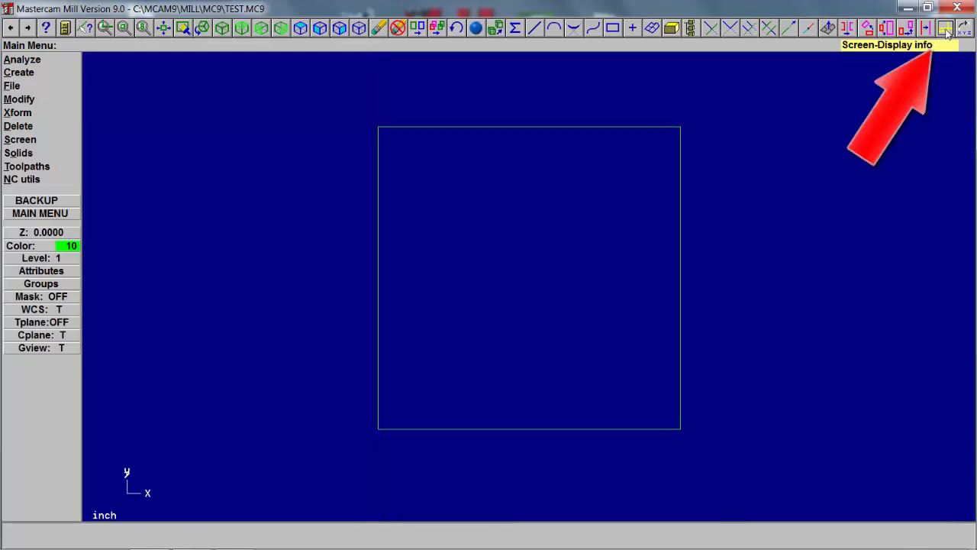
click(945, 28)
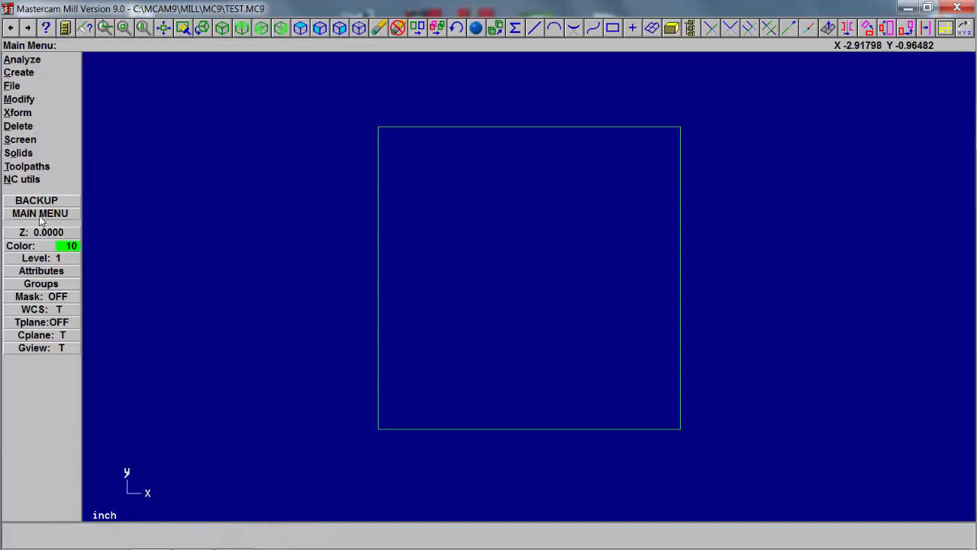
Create parallel lines offset inward from each plate edge to box off the four corners
click(19, 72)
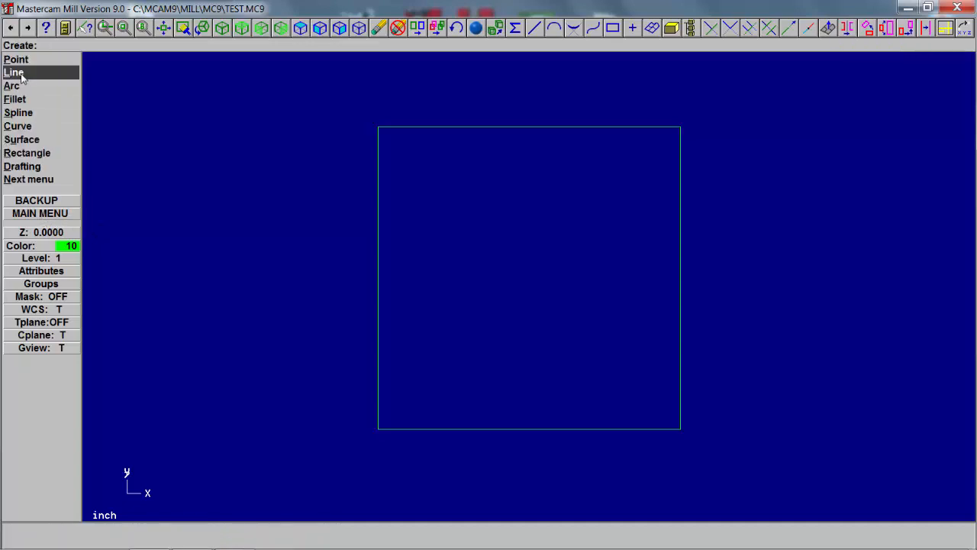
click(13, 72)
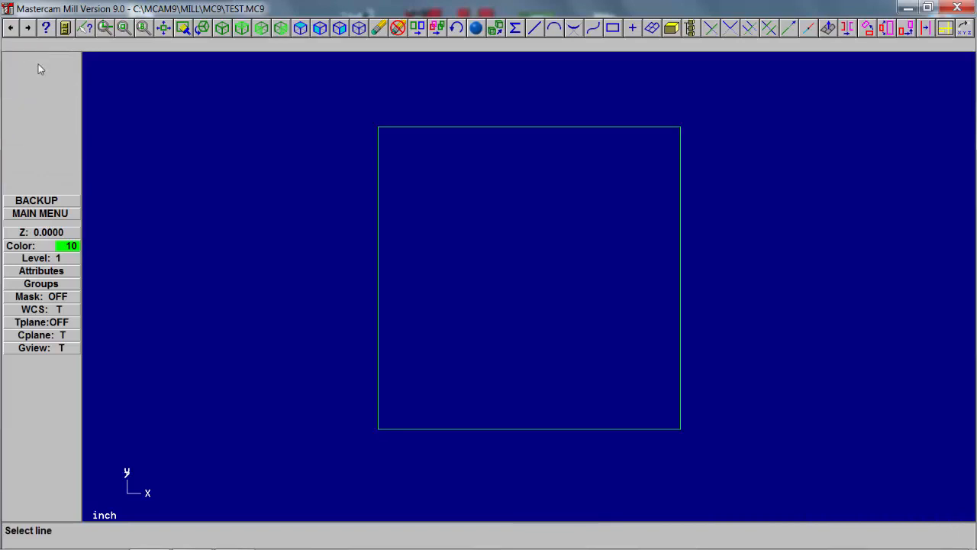
click(377, 275)
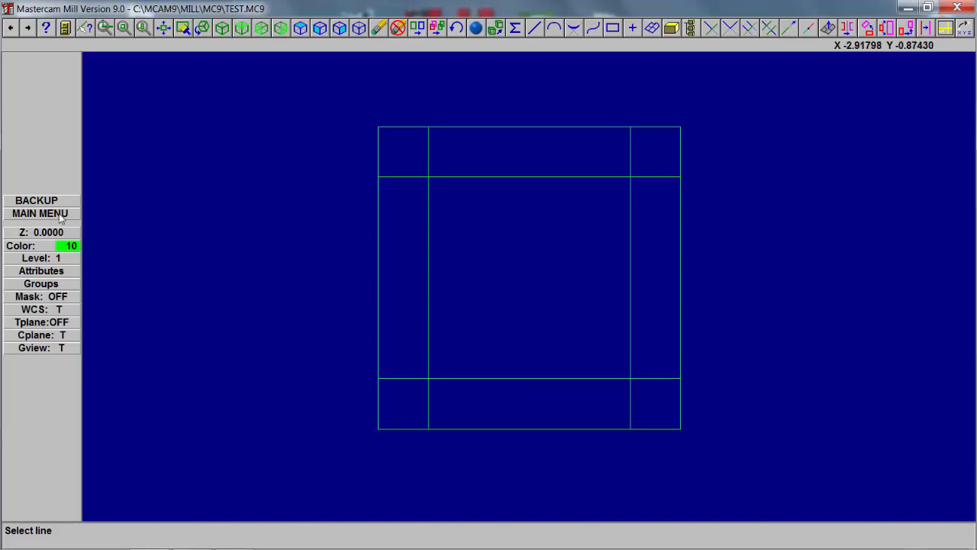
click(39, 213)
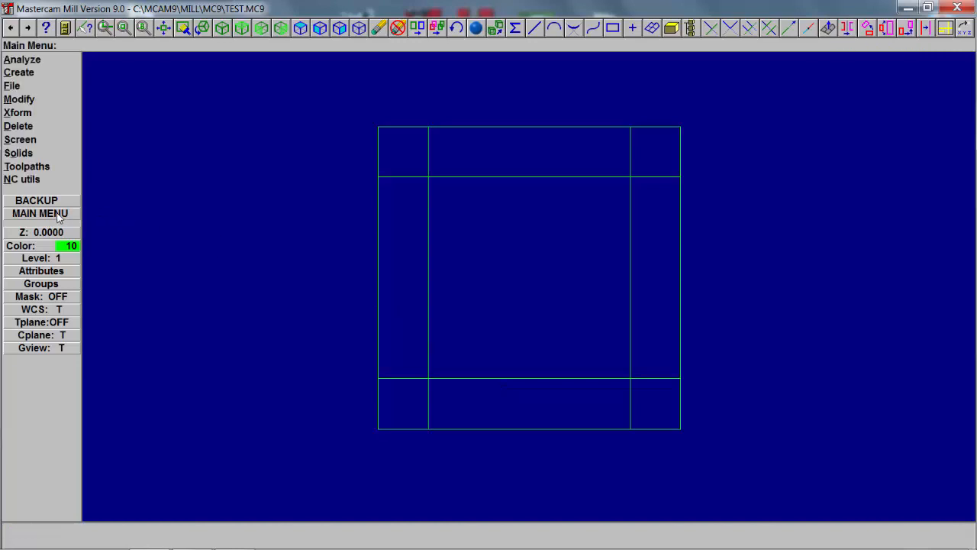
mouse_move(19, 99)
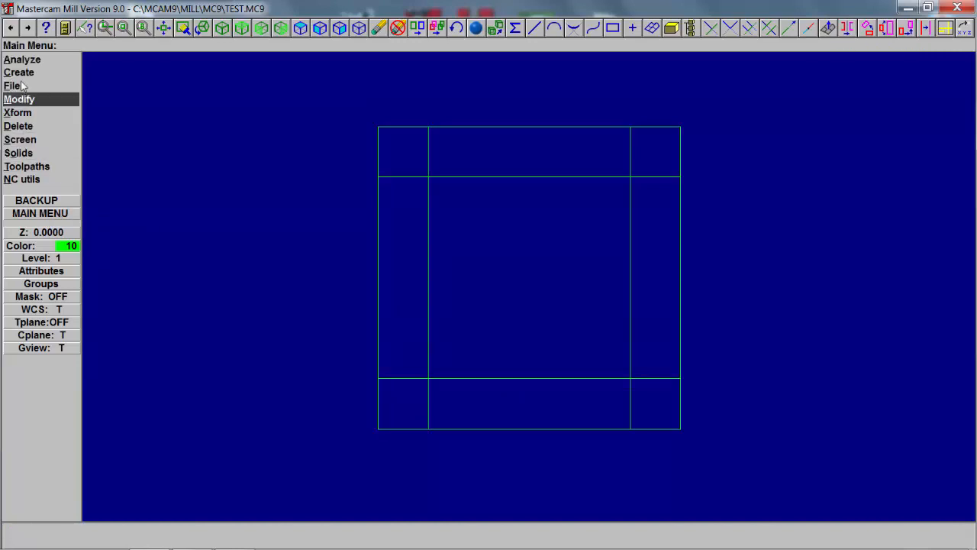
Draw an endpoint line from the bottom-edge midpoint to the top-edge midpoint of the plate
click(18, 72)
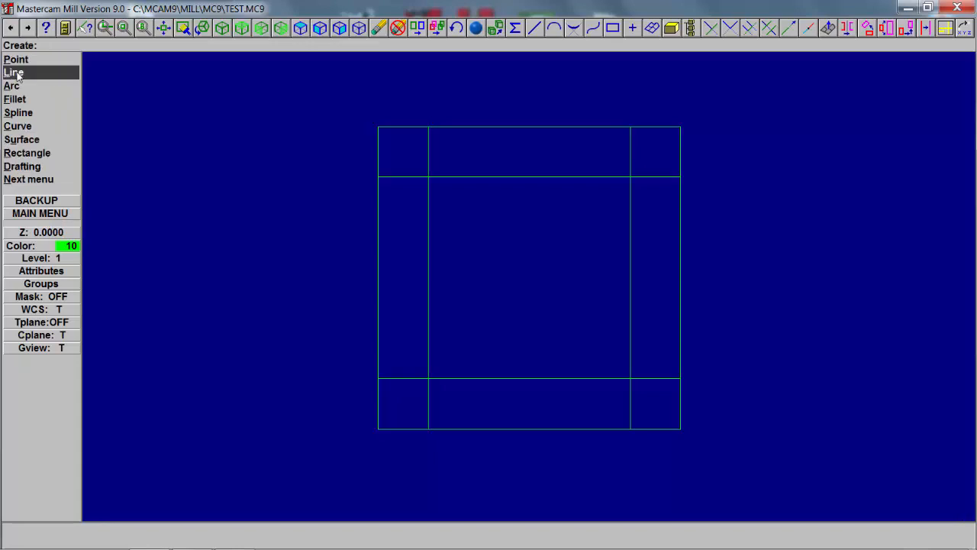
click(12, 72)
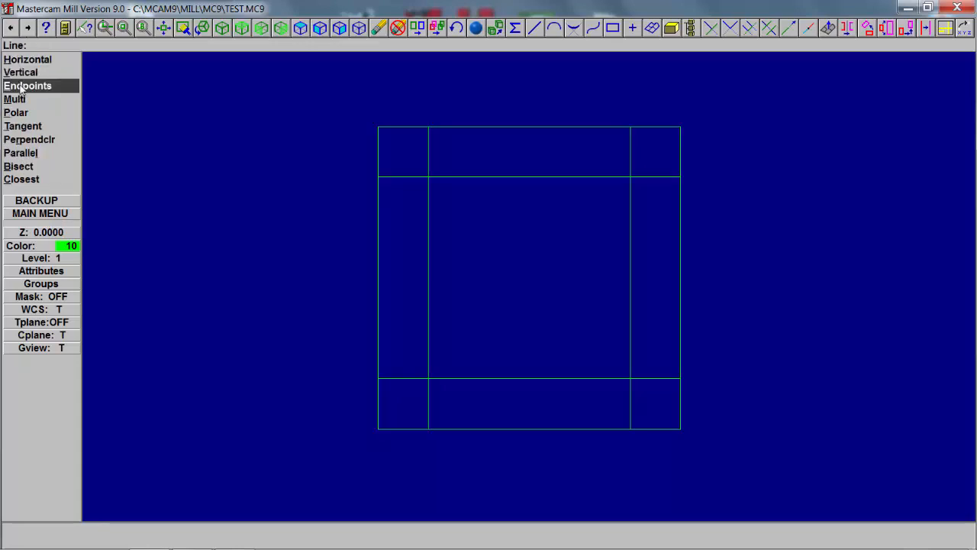
click(28, 86)
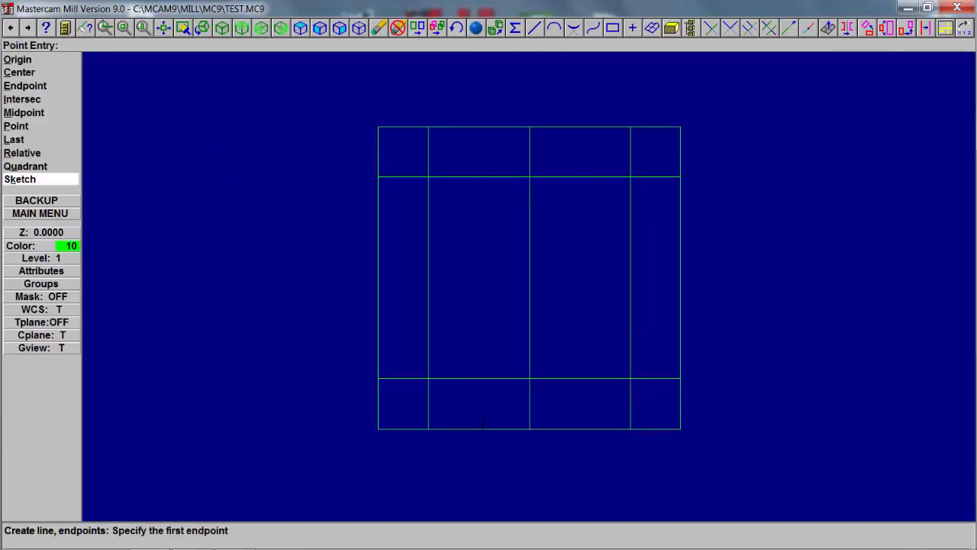
click(40, 214)
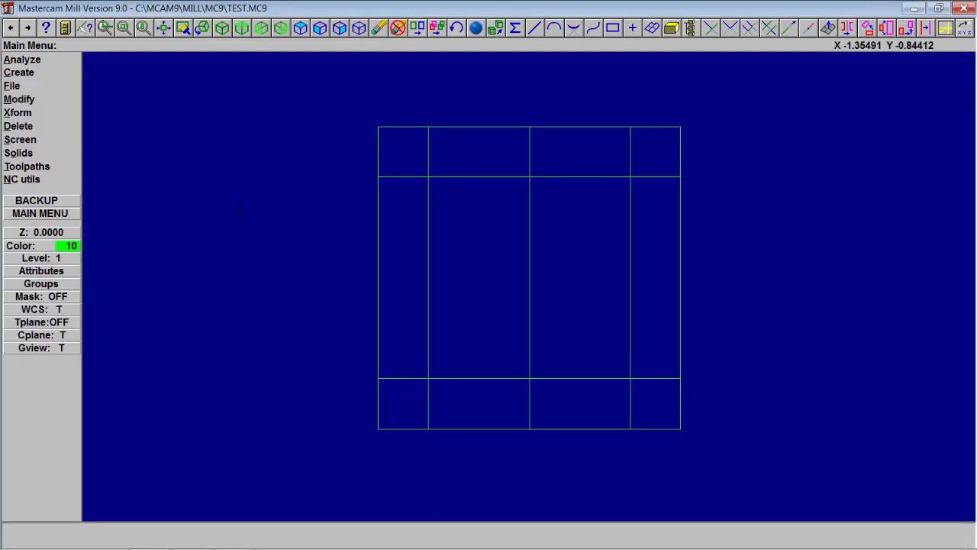
Trim each construction line one entity at a time to leave an inner square
click(18, 100)
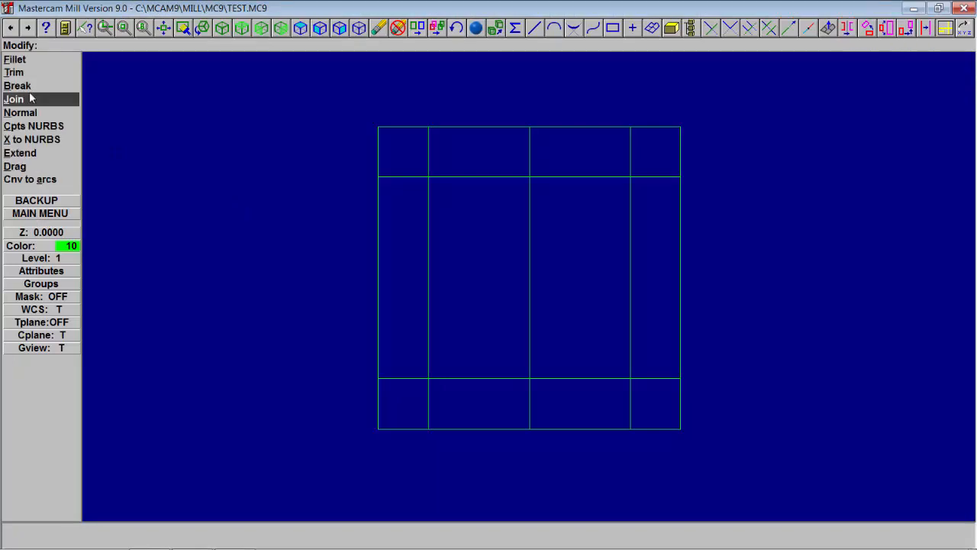
click(13, 72)
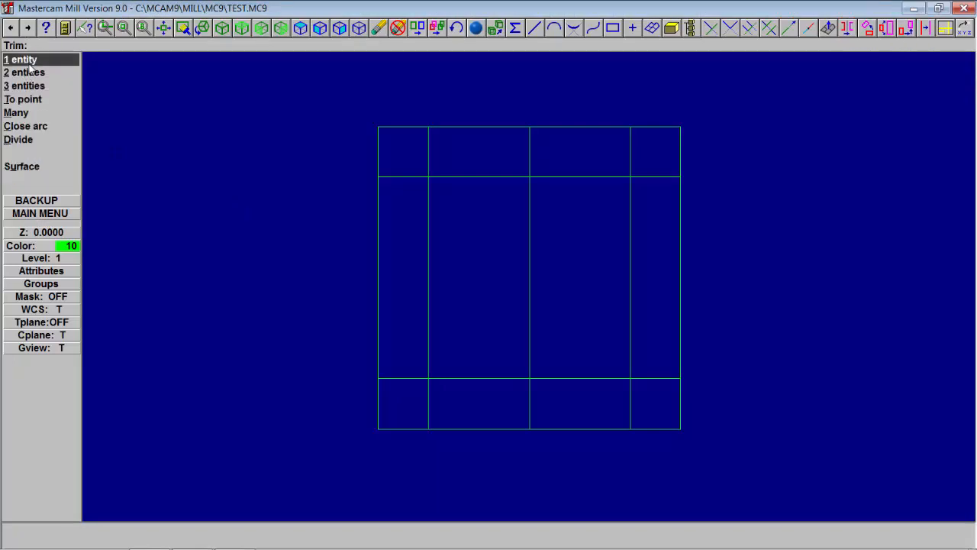
click(21, 58)
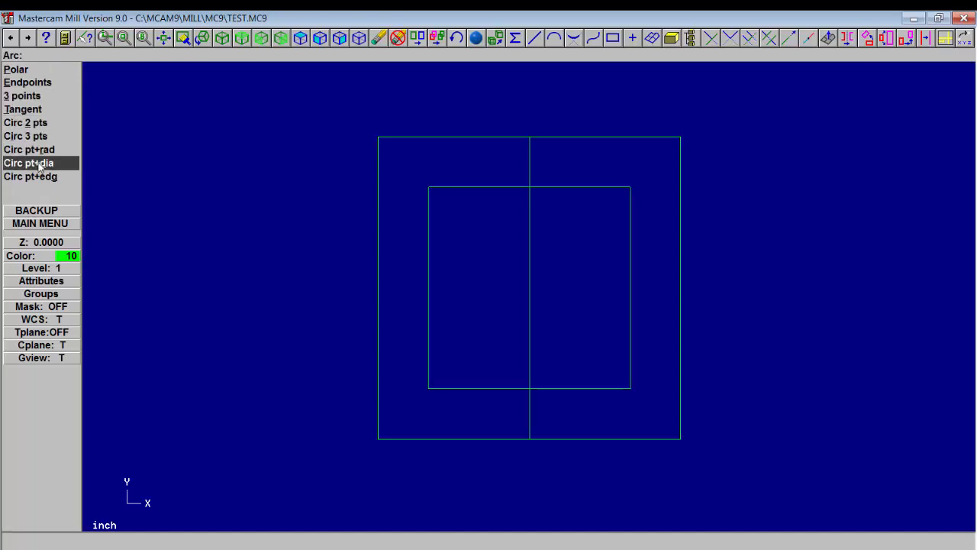
Create .250-diameter circles snapped to the inner square's corner endpoints and the plate centre
click(28, 162)
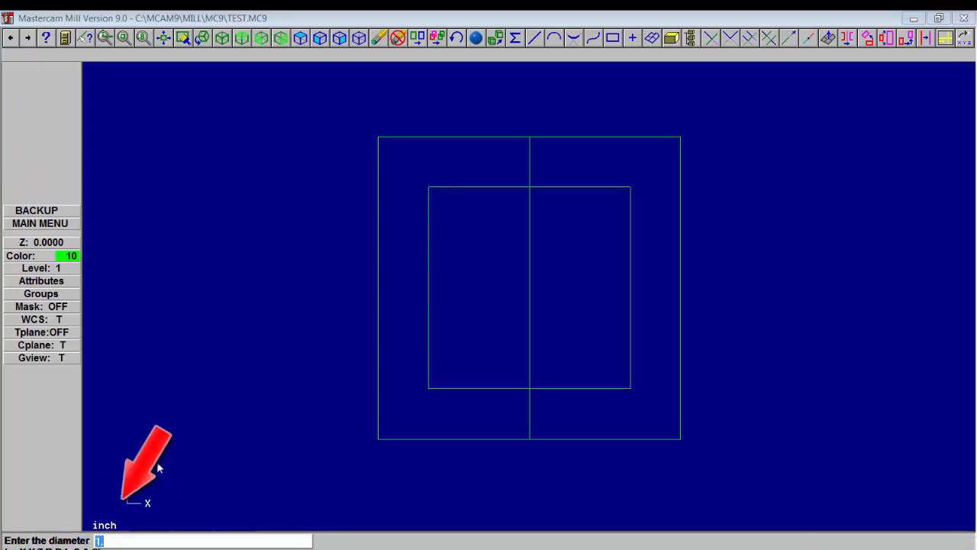
text(.250)
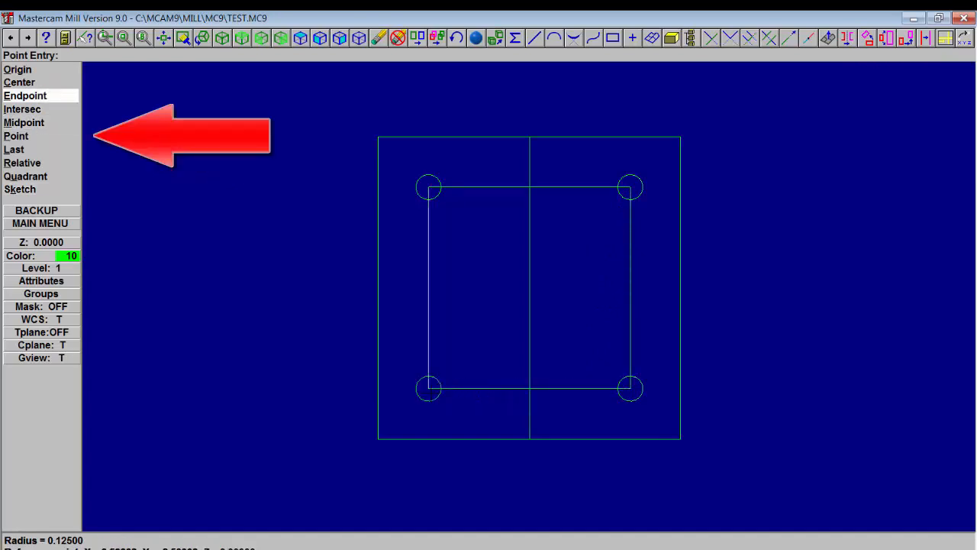
click(24, 122)
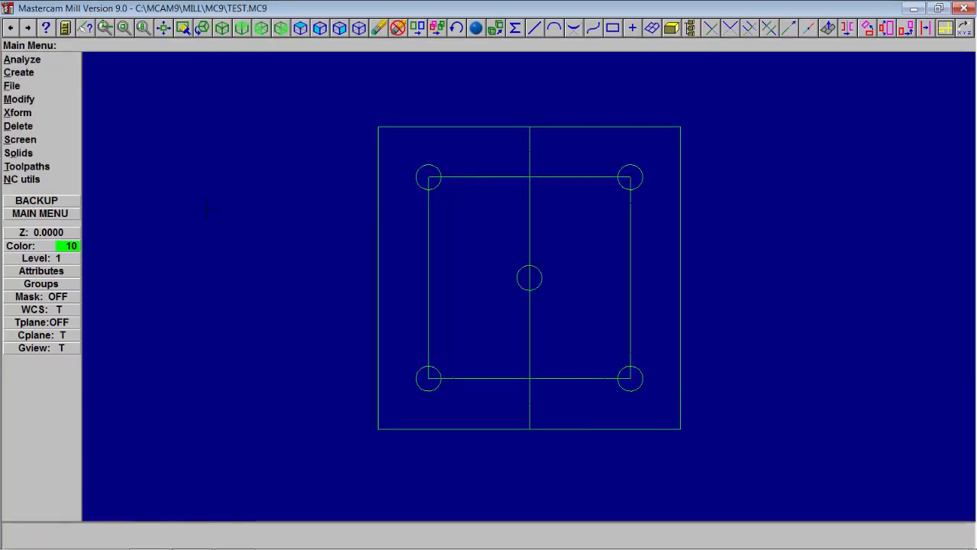
Create a 1.5-diameter circle at the centre line's midpoint and delete the small centre circle
click(19, 72)
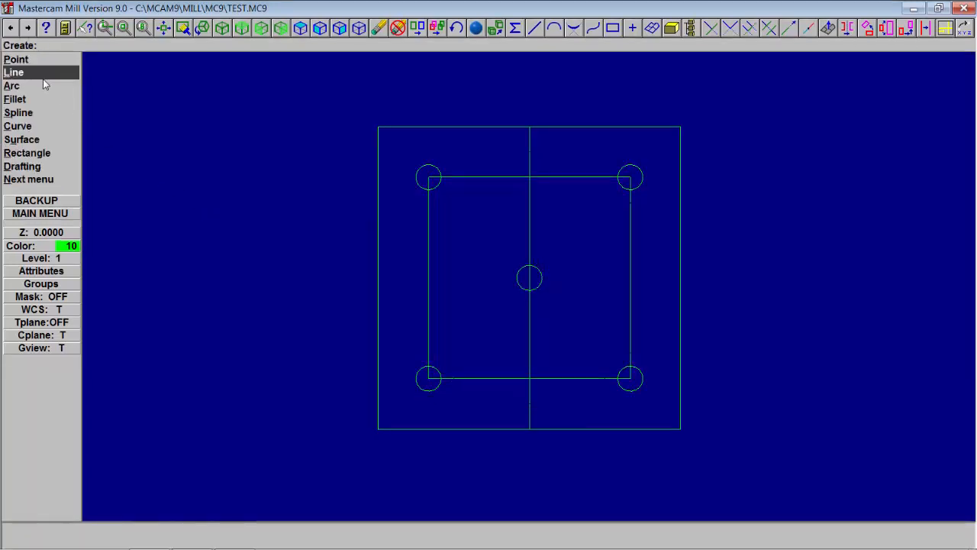
click(12, 85)
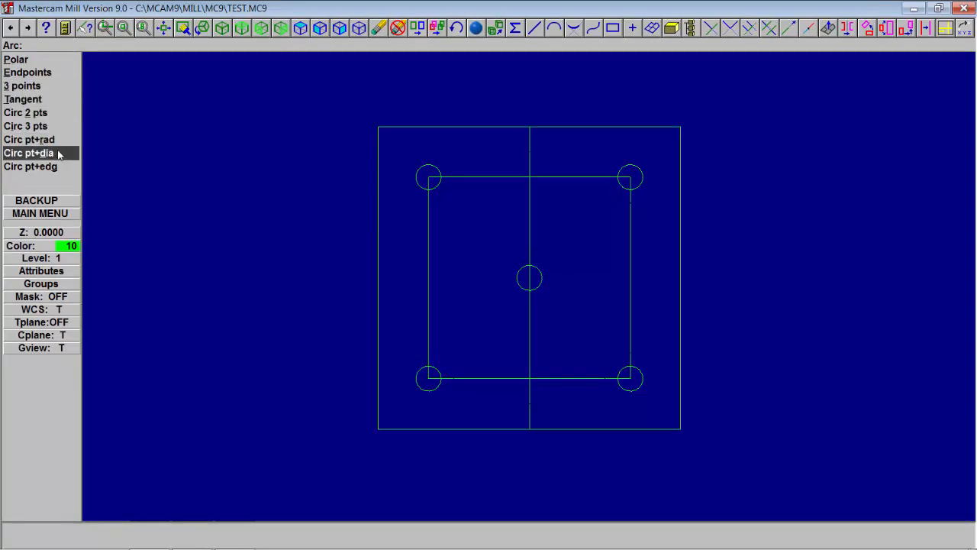
click(27, 153)
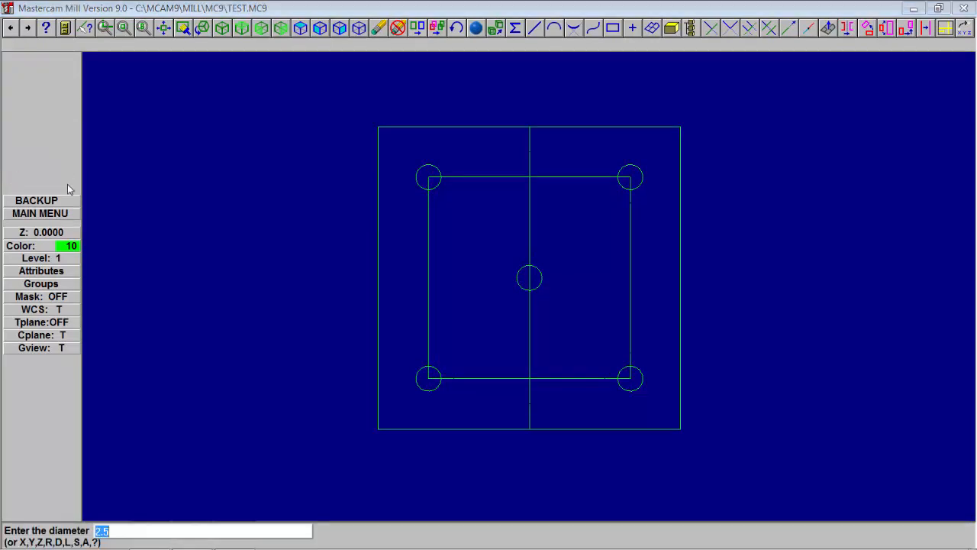
mouse_move(125, 522)
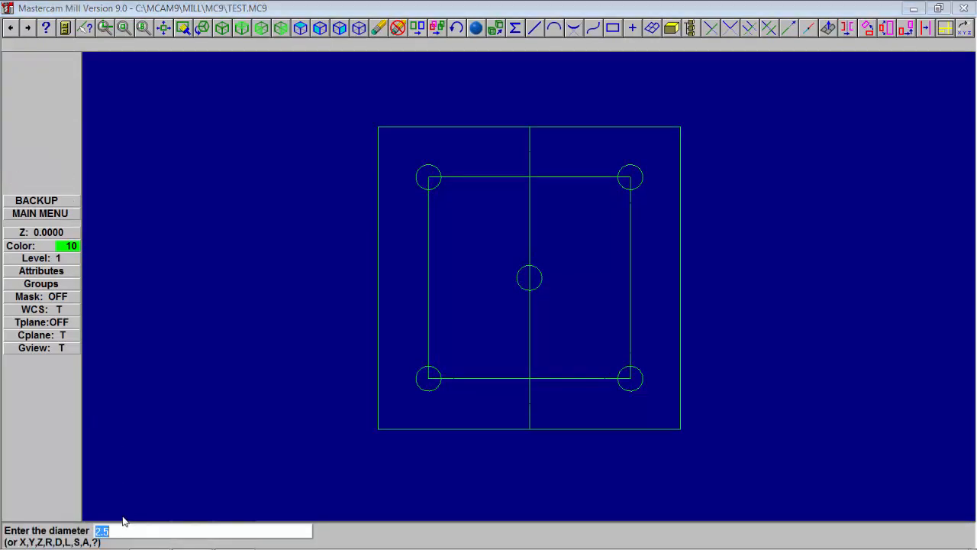
text(1.5)
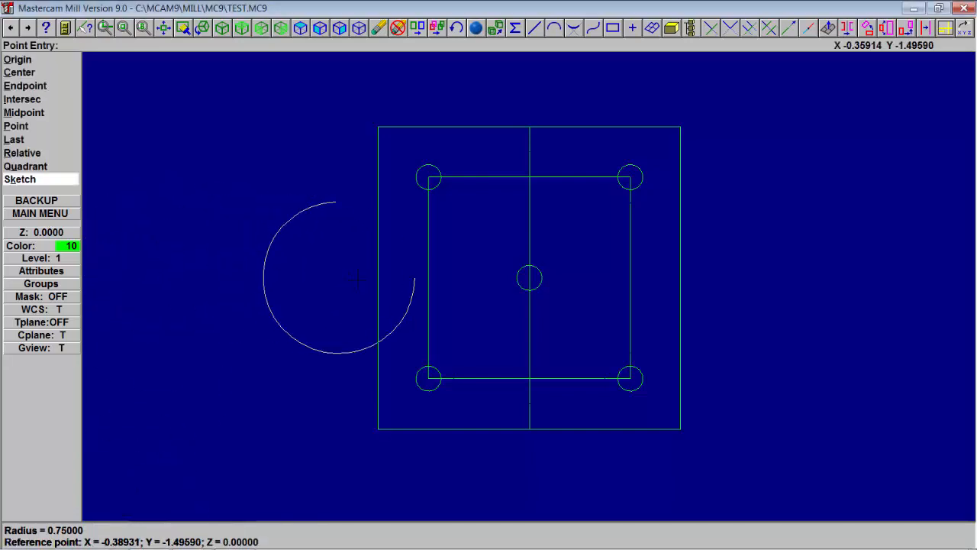
click(24, 113)
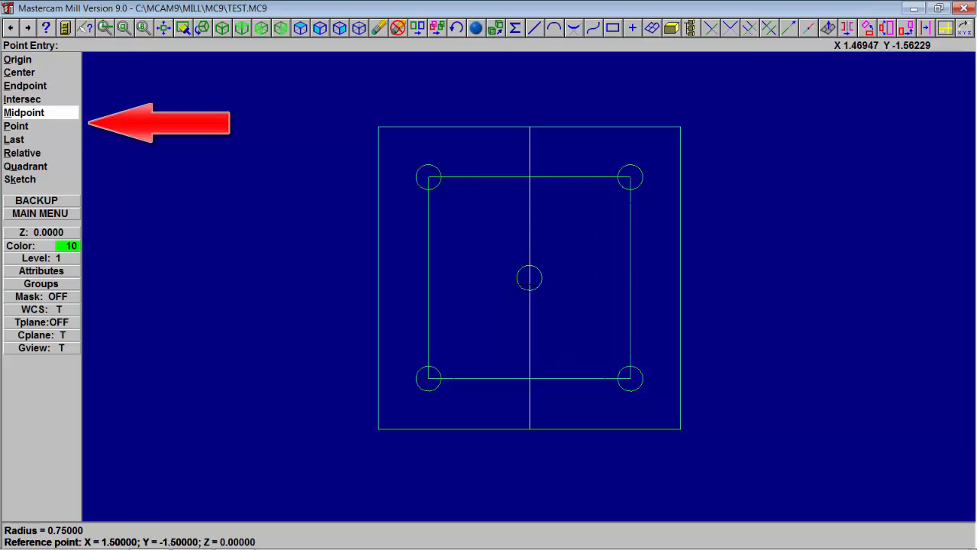
click(20, 179)
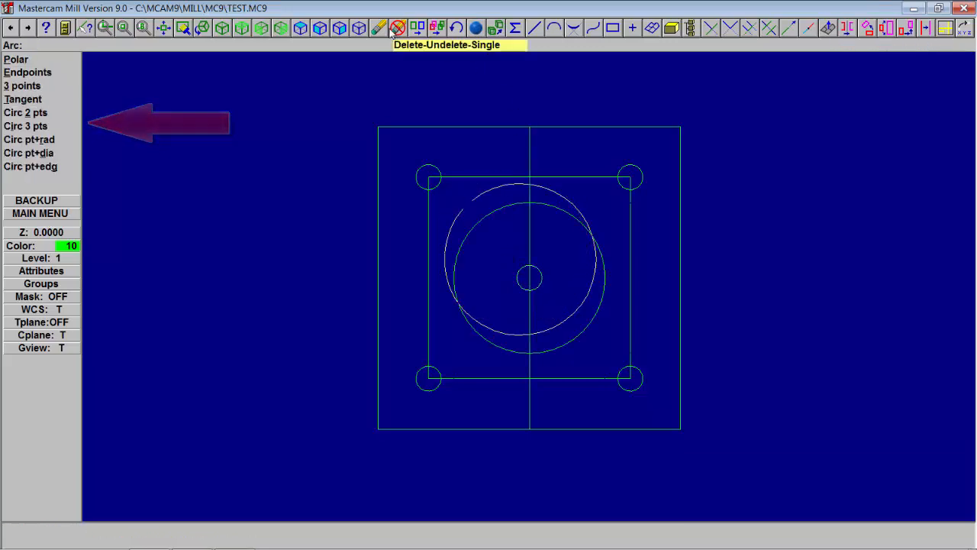
click(396, 27)
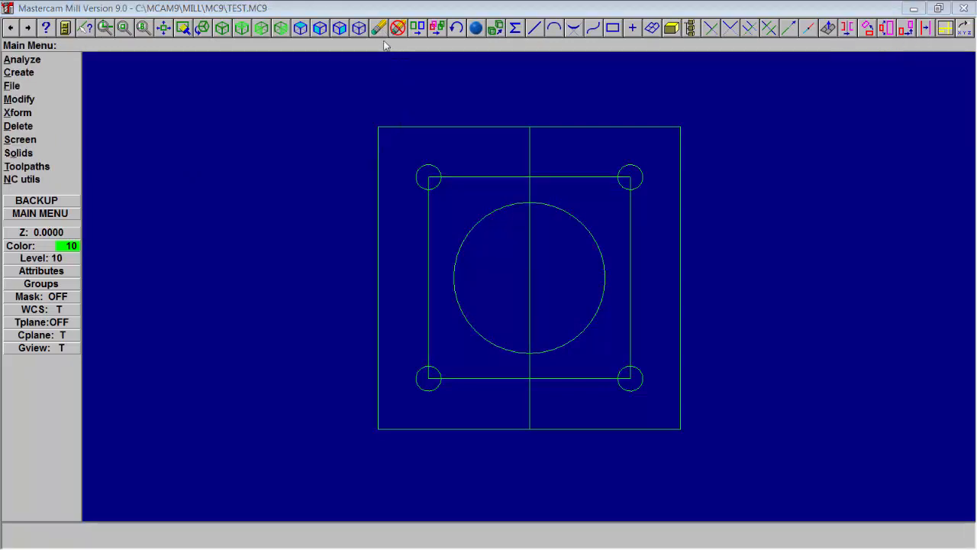
Delete the inner square lines and the vertical centre line from the drawing
click(18, 126)
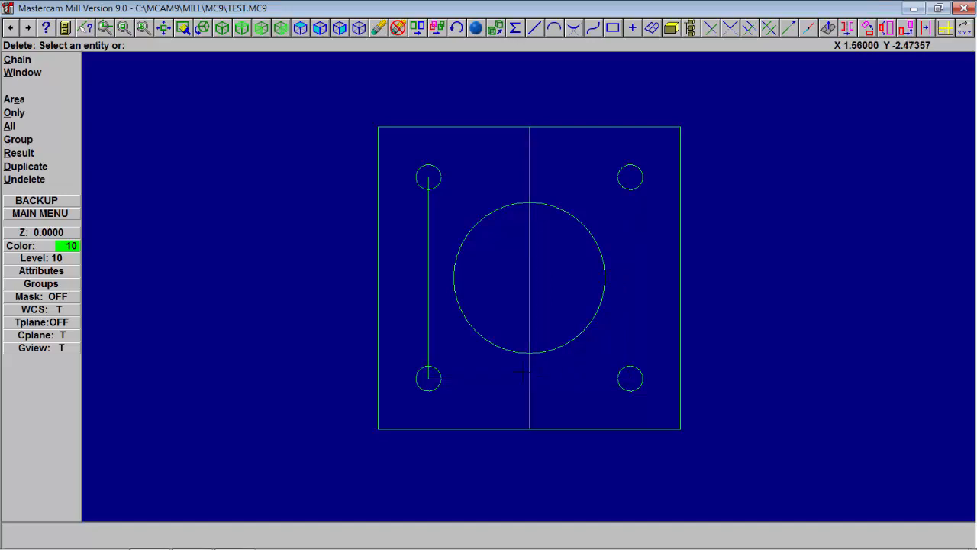
click(428, 277)
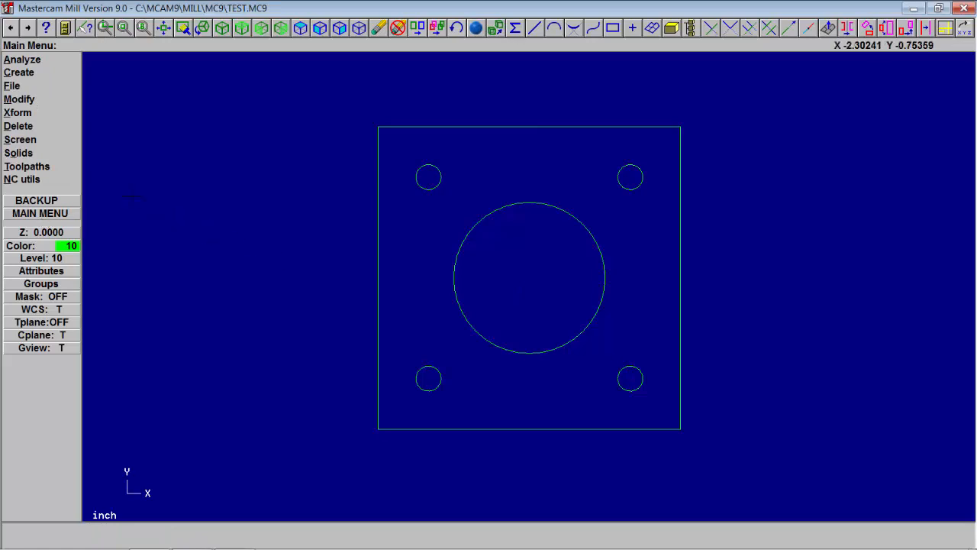
Start a manual Drill toolpath and pick the four hole centres and bore centre as drill points
click(28, 165)
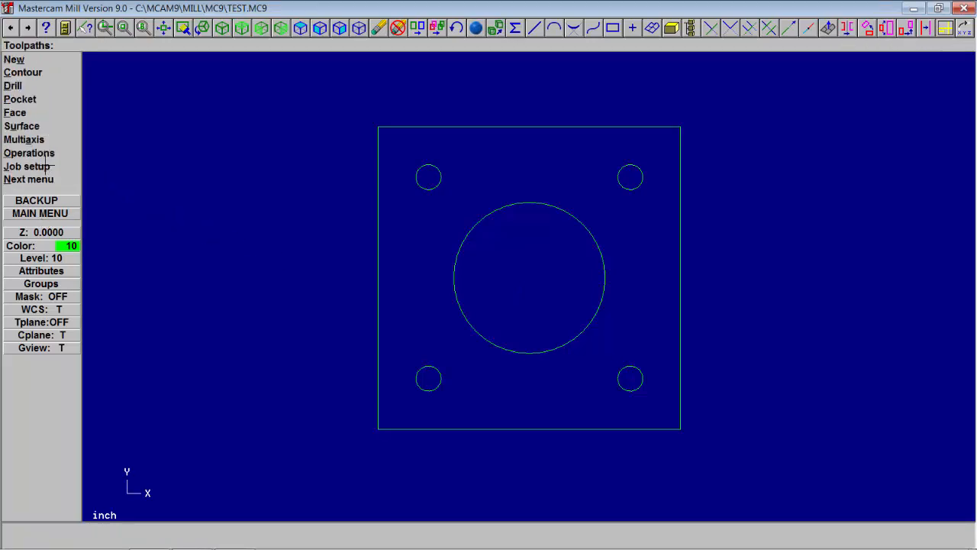
click(12, 86)
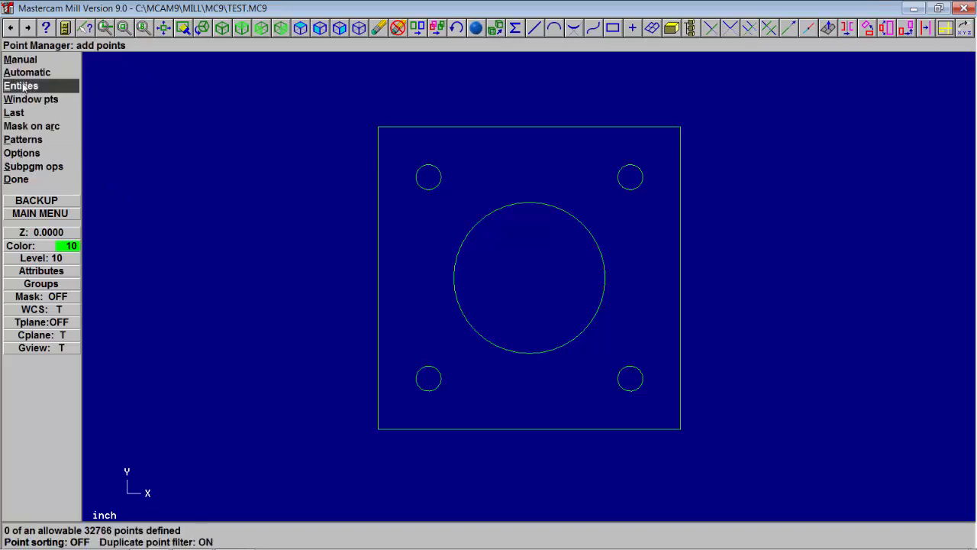
click(21, 86)
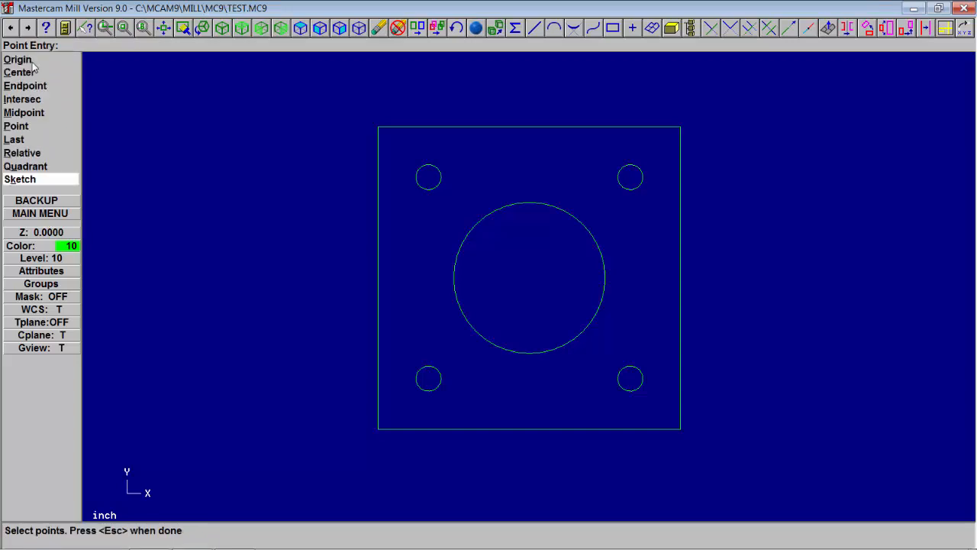
click(18, 72)
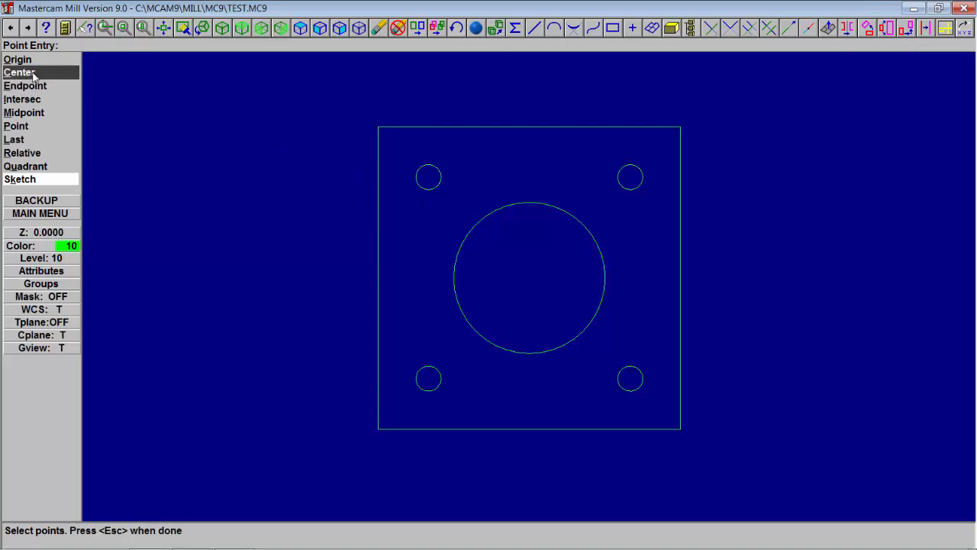
click(629, 178)
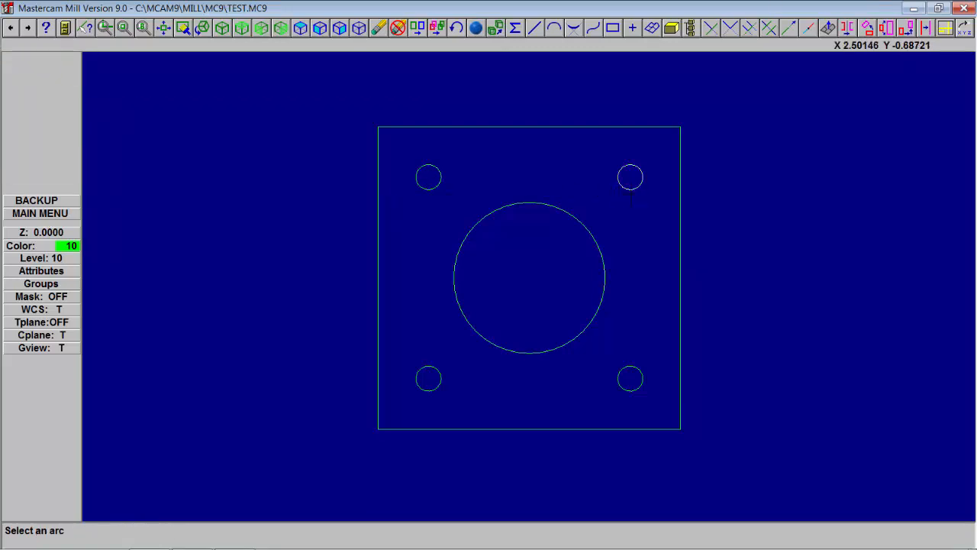
click(629, 177)
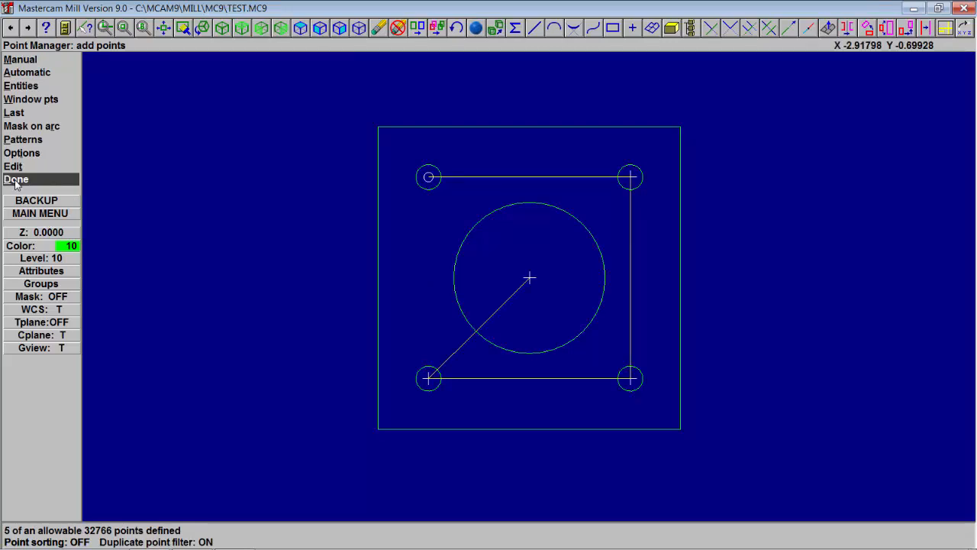
click(16, 179)
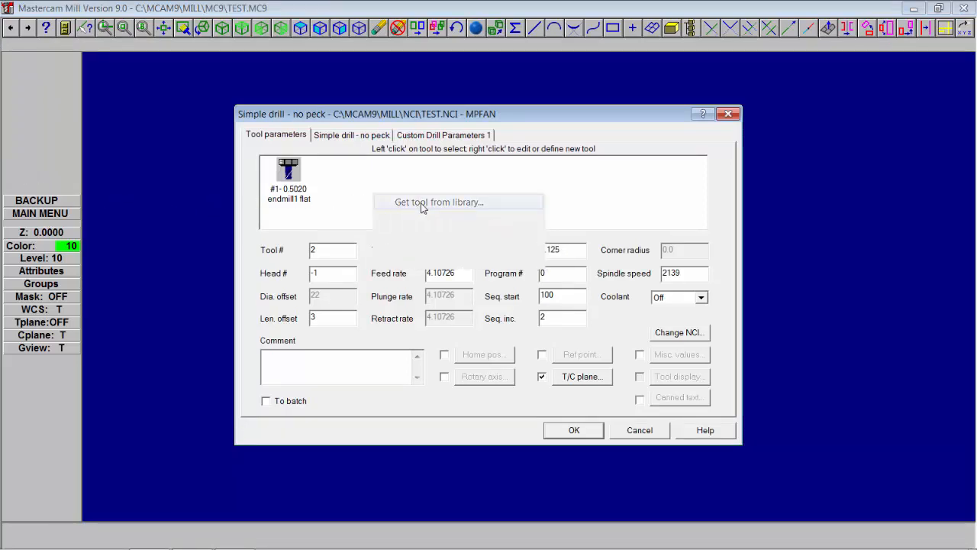
Browse the tool library list down to the 1/4 DRILL entry
click(438, 202)
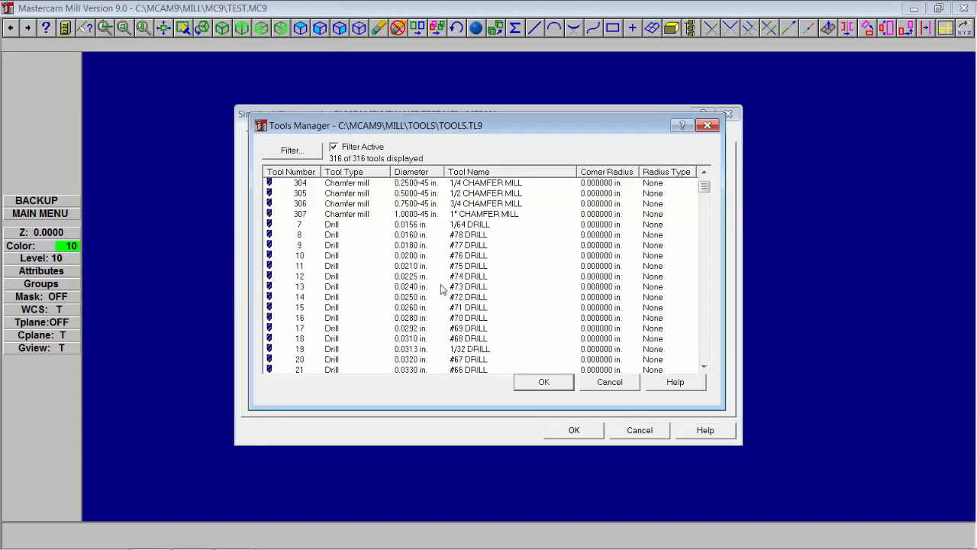
scroll(down, 3)
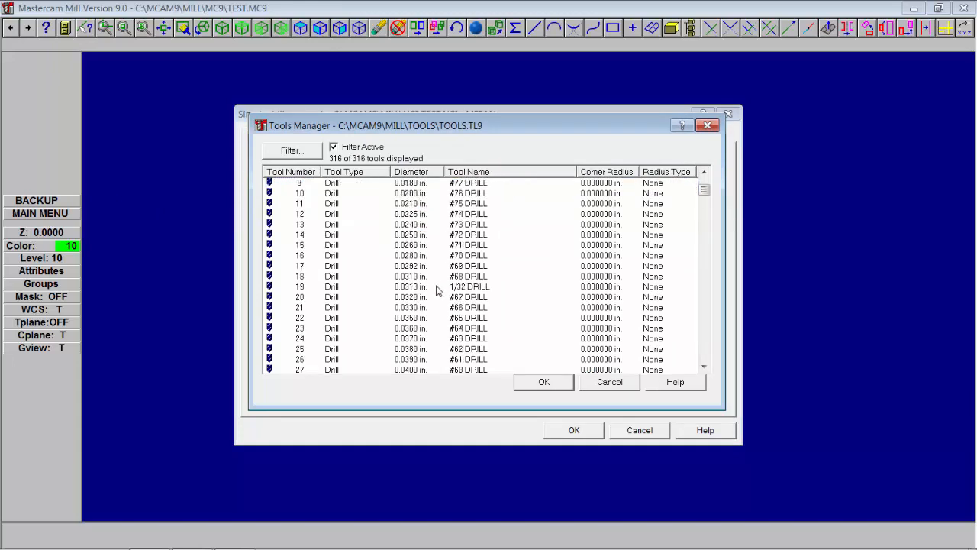
scroll(down, 3)
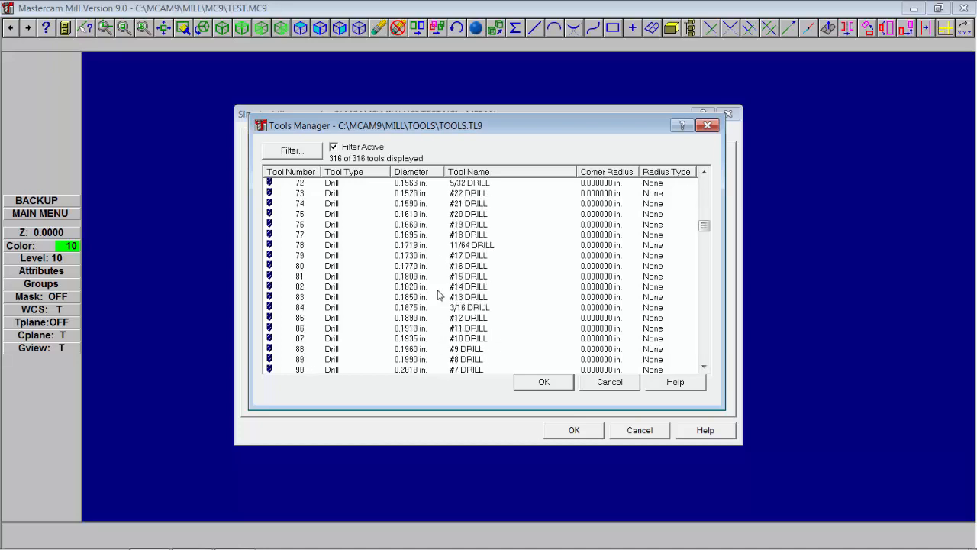
scroll(down, 3)
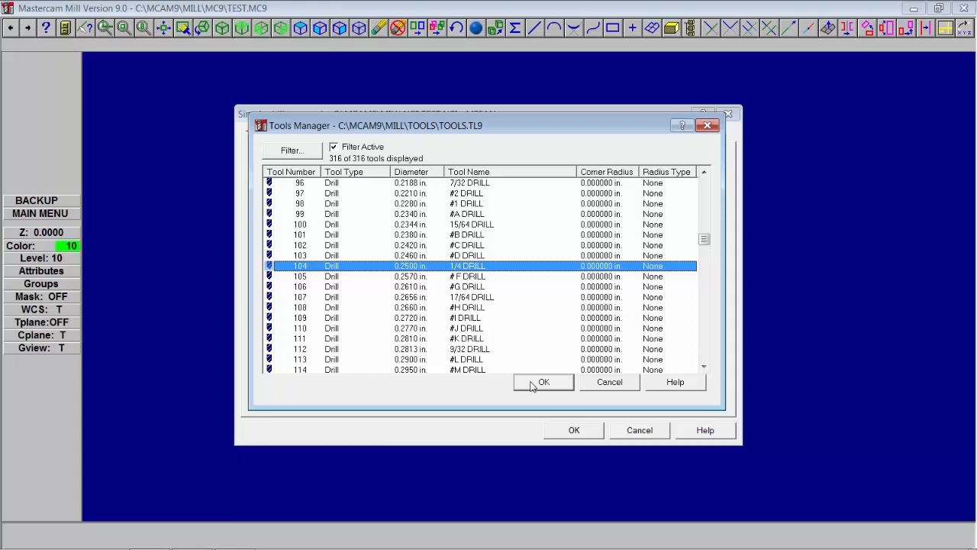
Confirm the 1/4 DRILL, set feed 10.0, spindle 1000, flood coolant and comment DRILL 1/4" THRU
click(543, 381)
text(1)
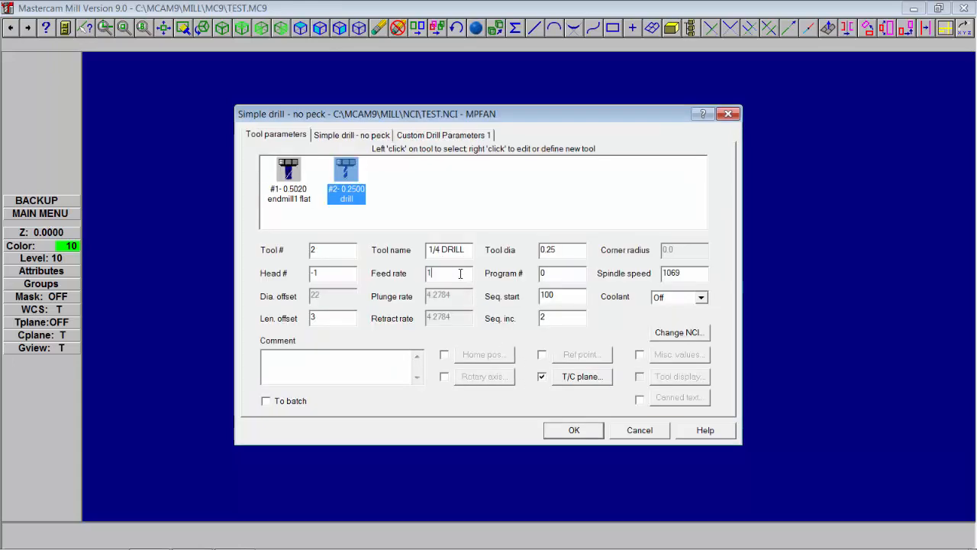
text(0.)
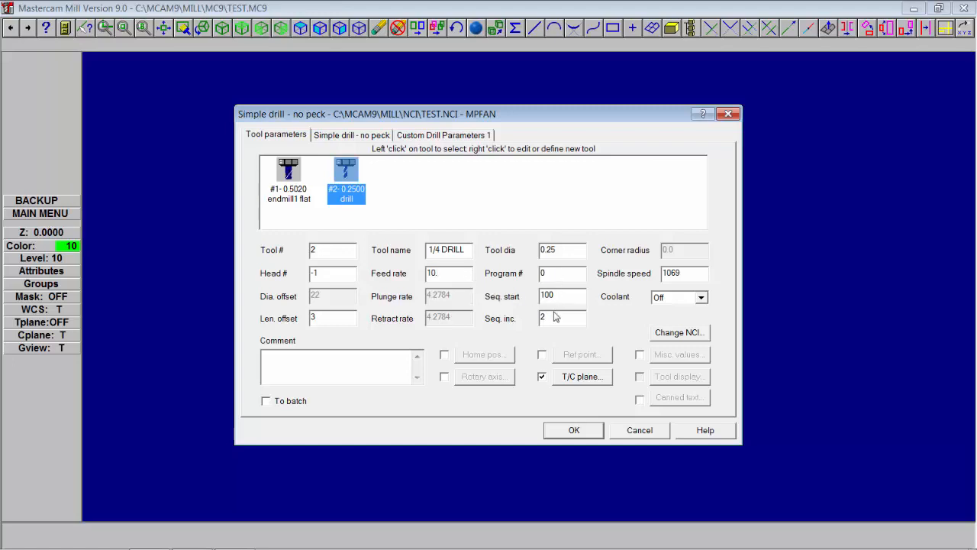
click(684, 272)
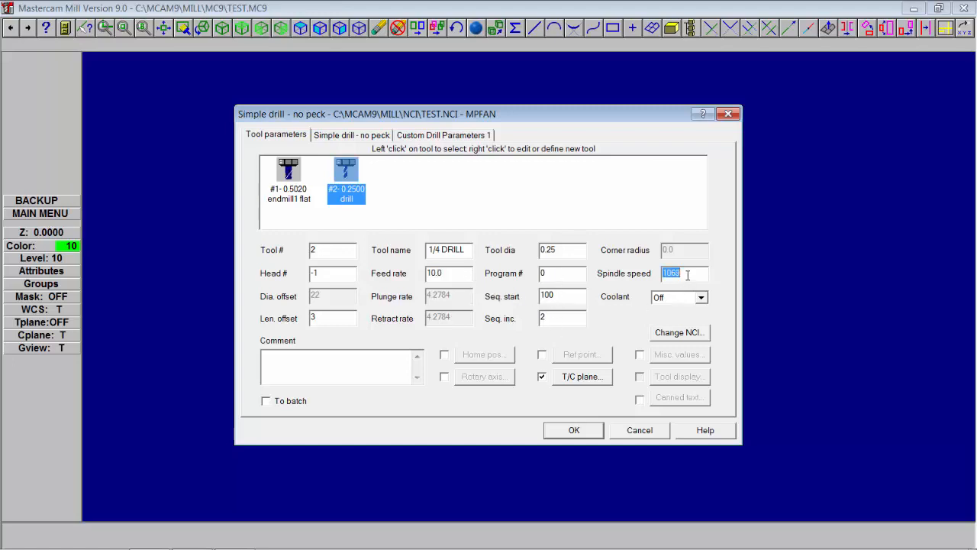
click(699, 296)
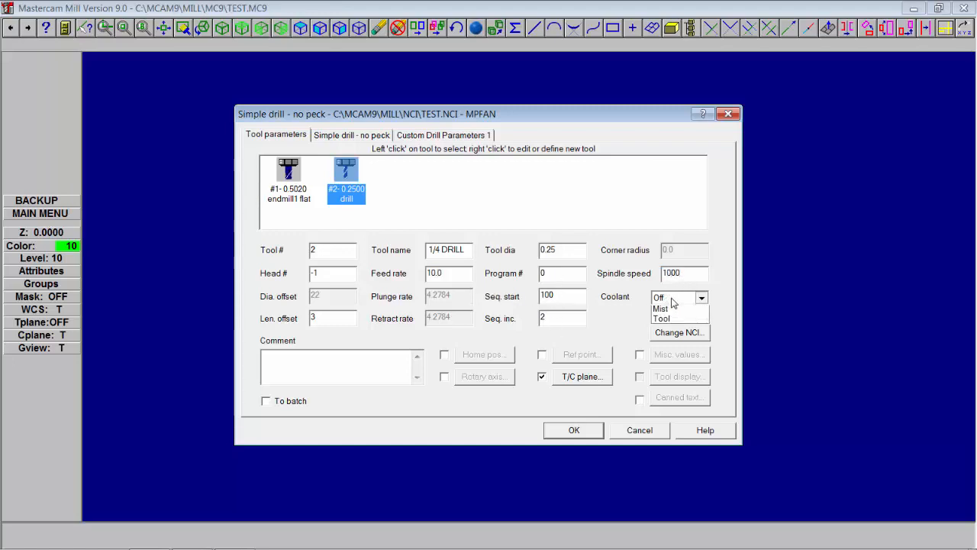
click(665, 296)
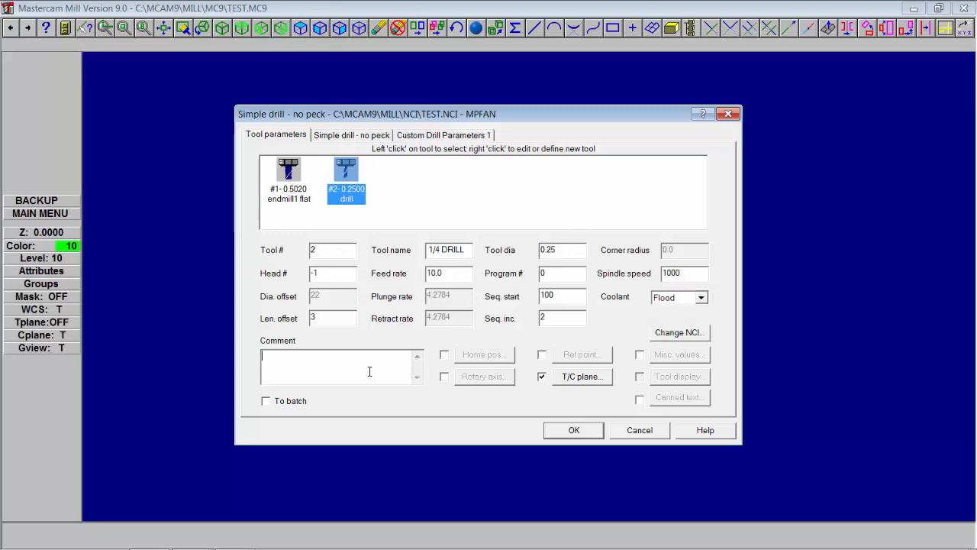
text(DRILL)
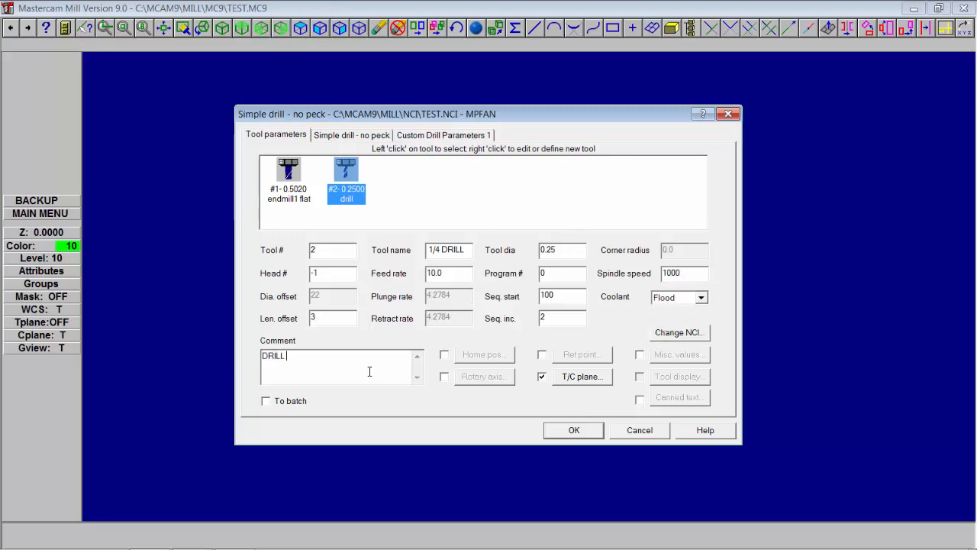
text(1/4" THRU)
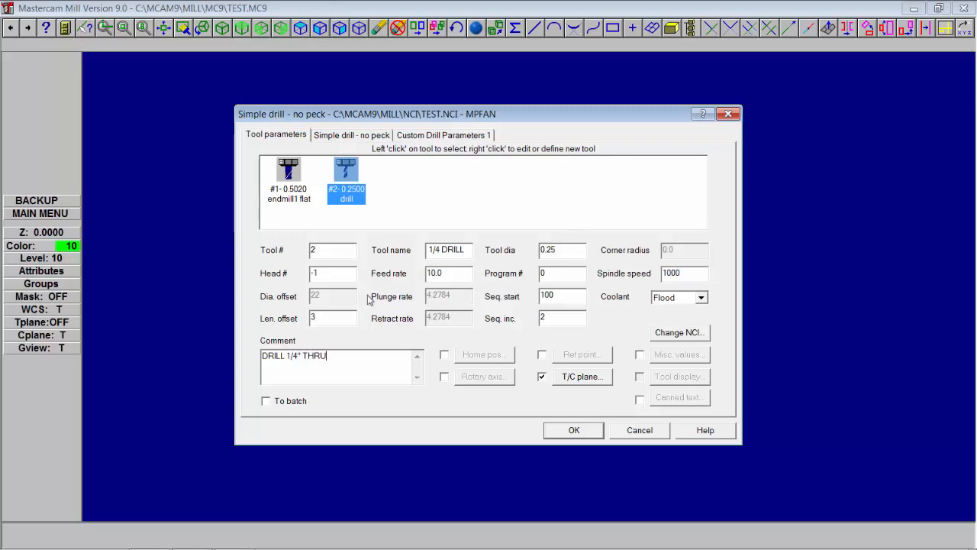
Set drilling depth -.5 with a peck drill cycle and custom parameters, then accept the operation
click(351, 135)
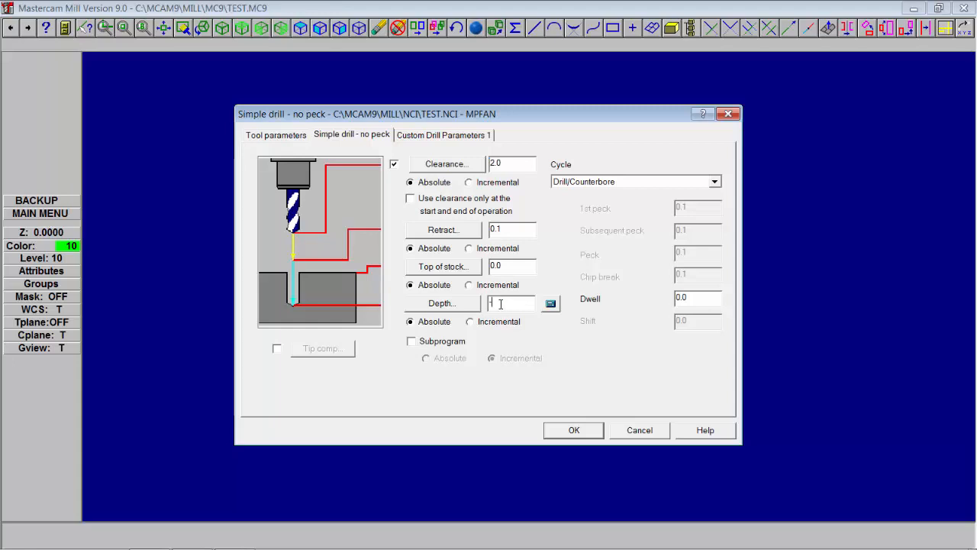
text(-5)
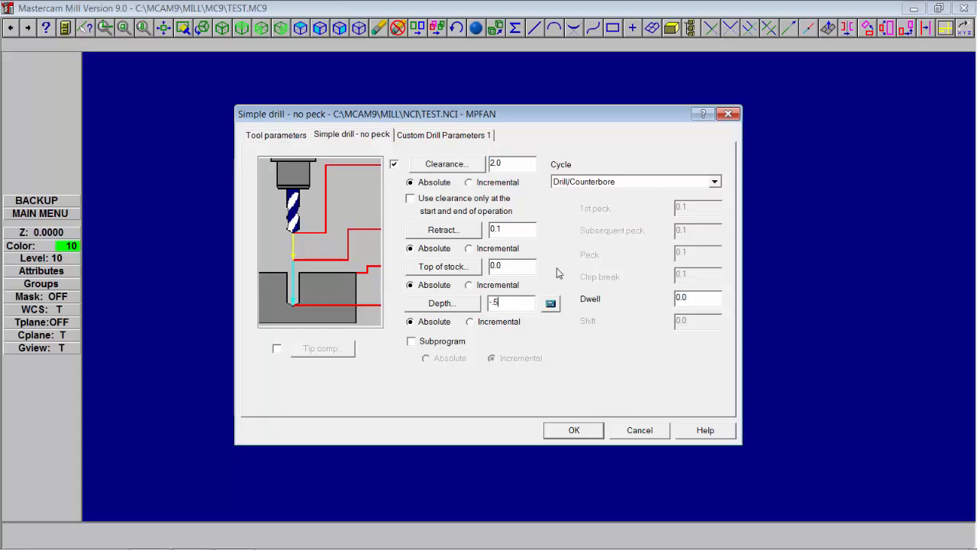
click(712, 182)
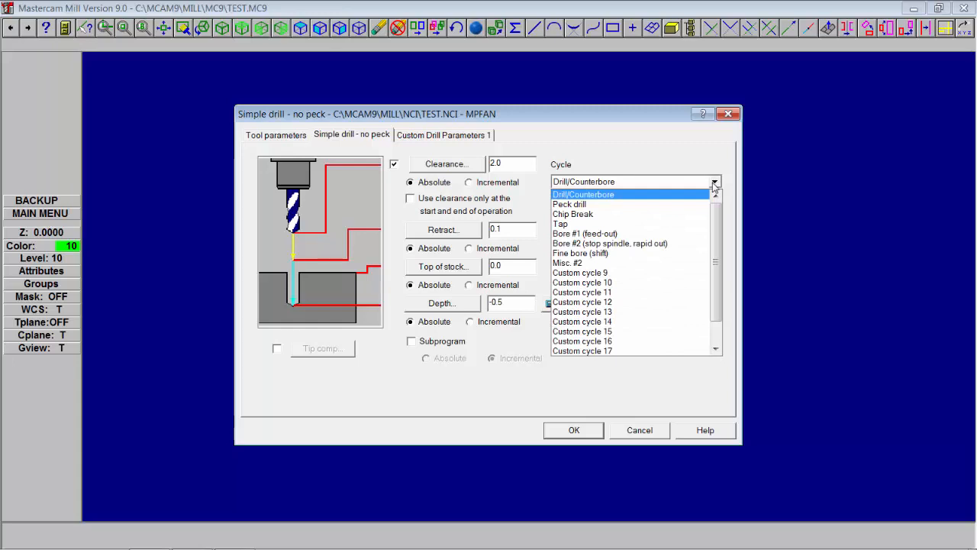
click(567, 204)
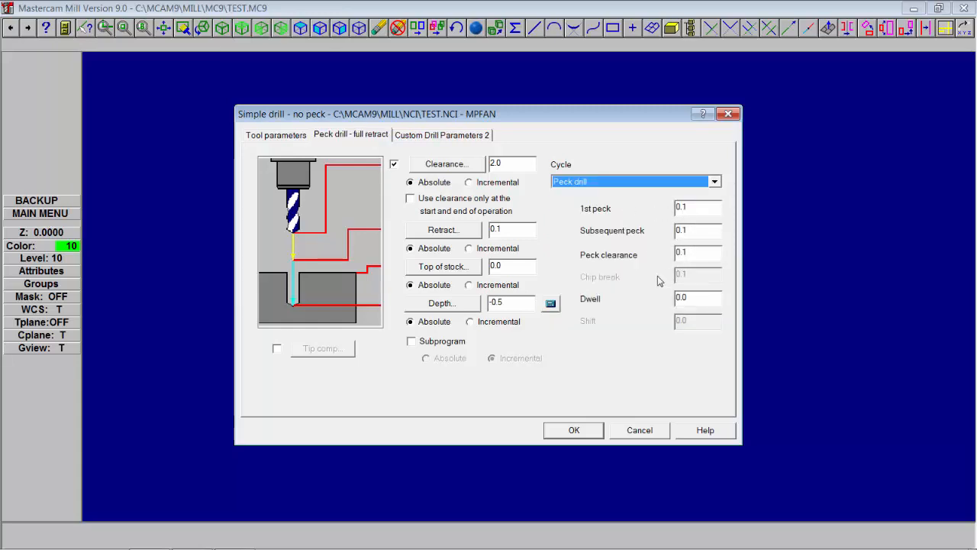
click(441, 134)
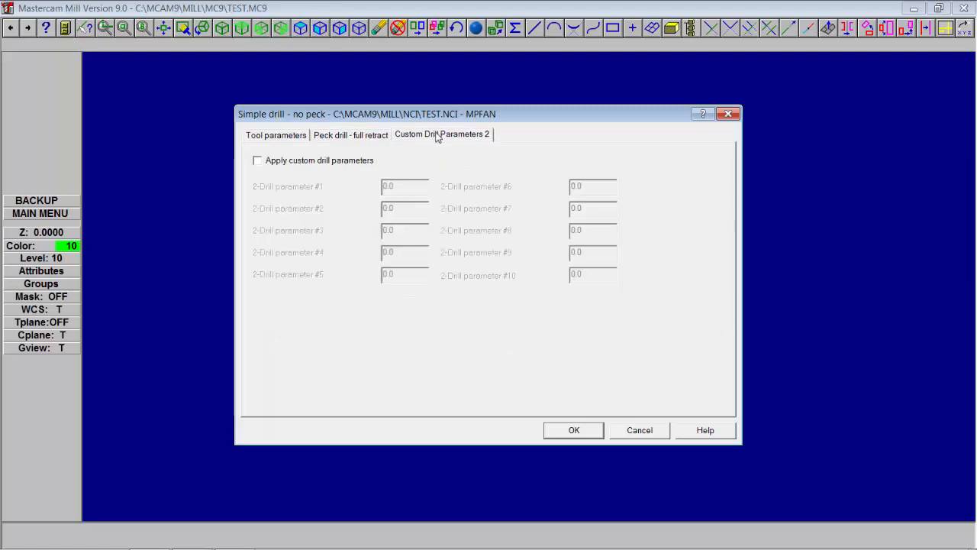
click(351, 134)
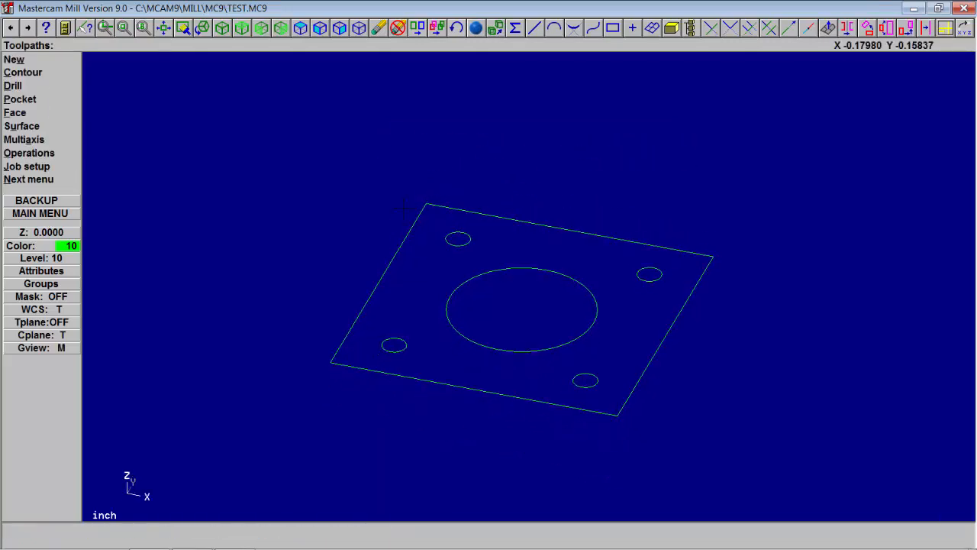
Return to the main menu, view the plate from the top and reopen Toolpaths
click(39, 214)
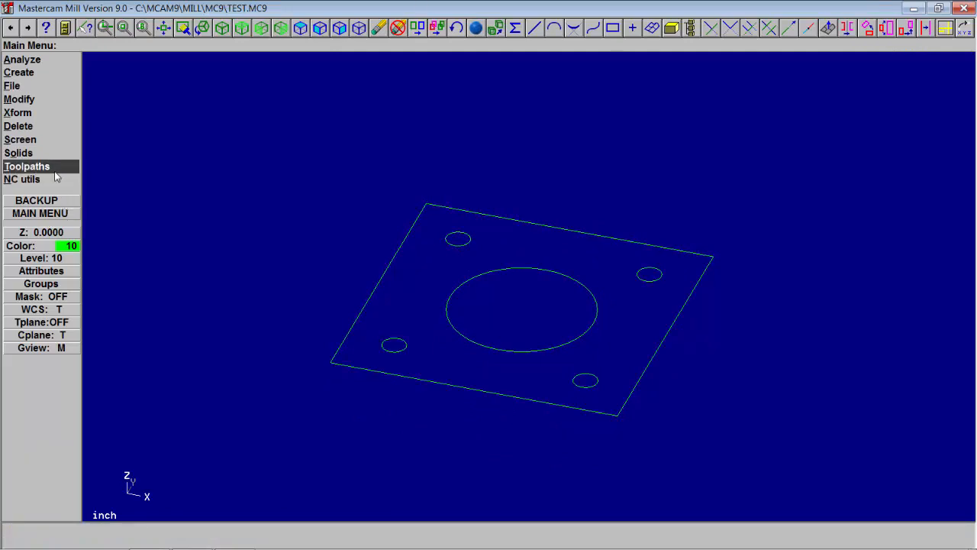
click(27, 166)
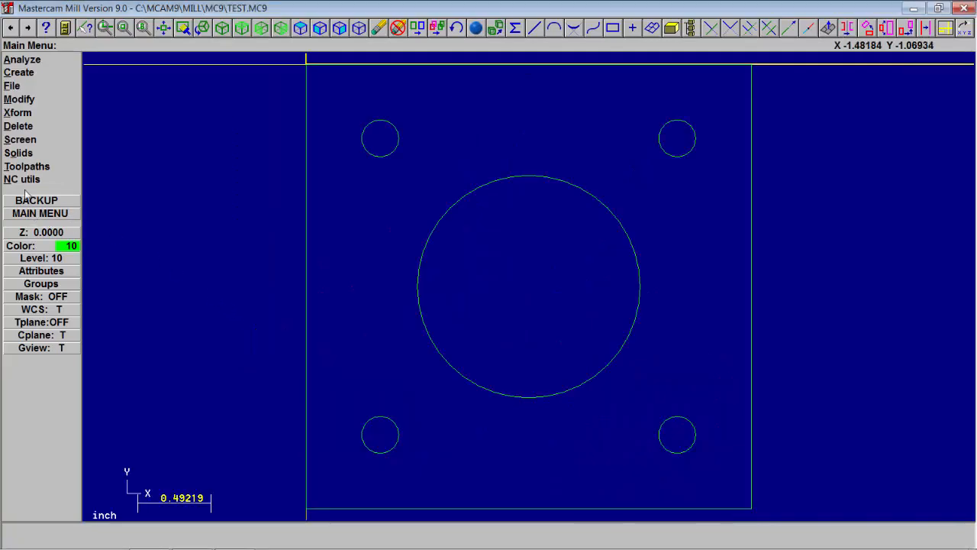
click(28, 164)
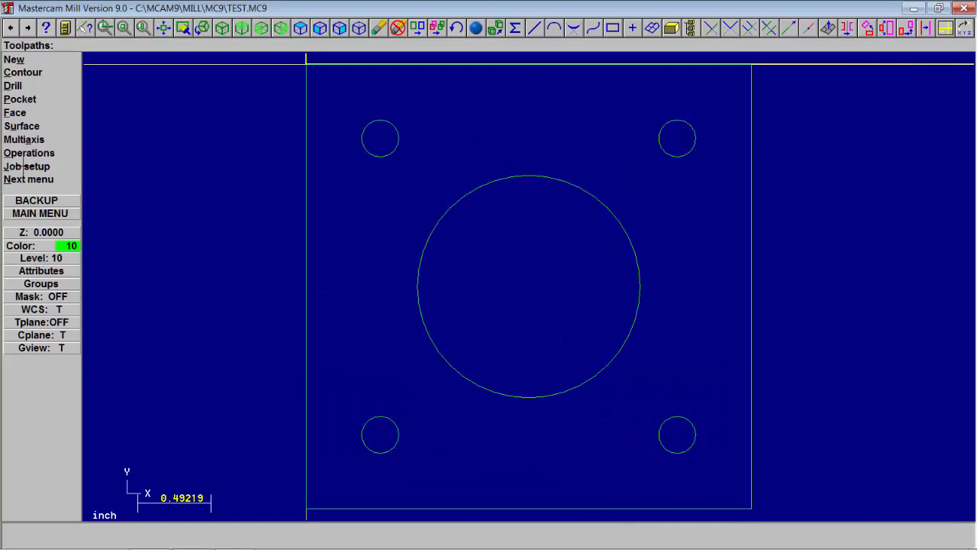
Chain the bore circle for a pocket toolpath and browse the tool library for the 1/2 FLAT ENDMILL
click(20, 97)
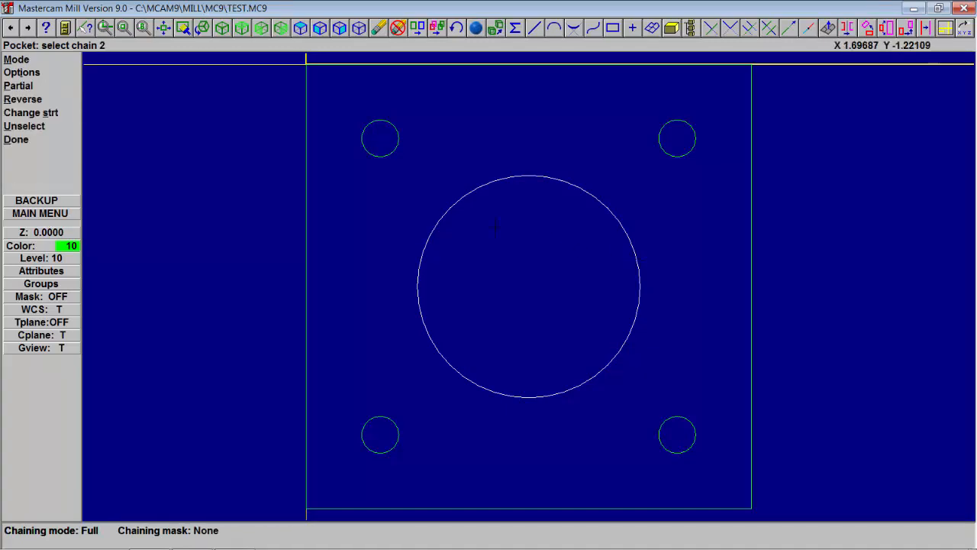
click(16, 139)
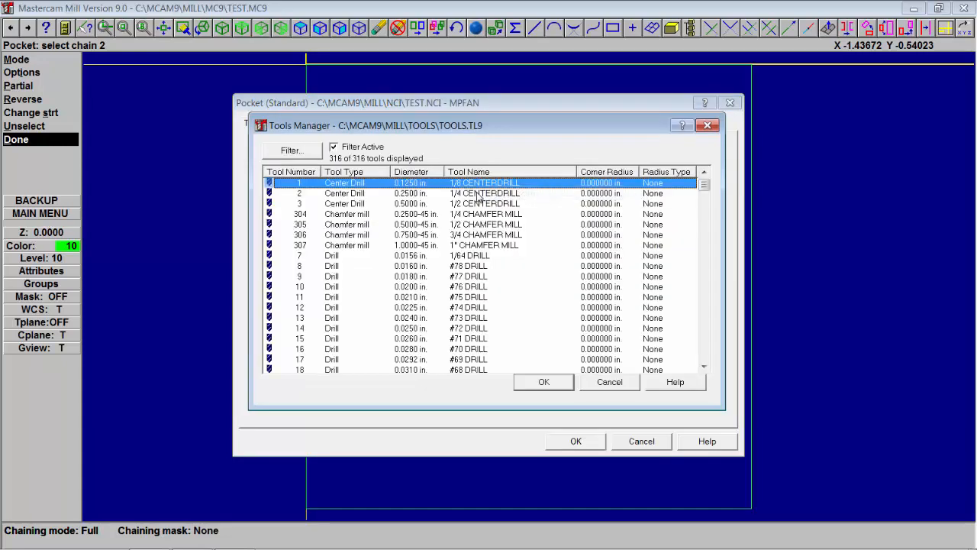
scroll(down, 3)
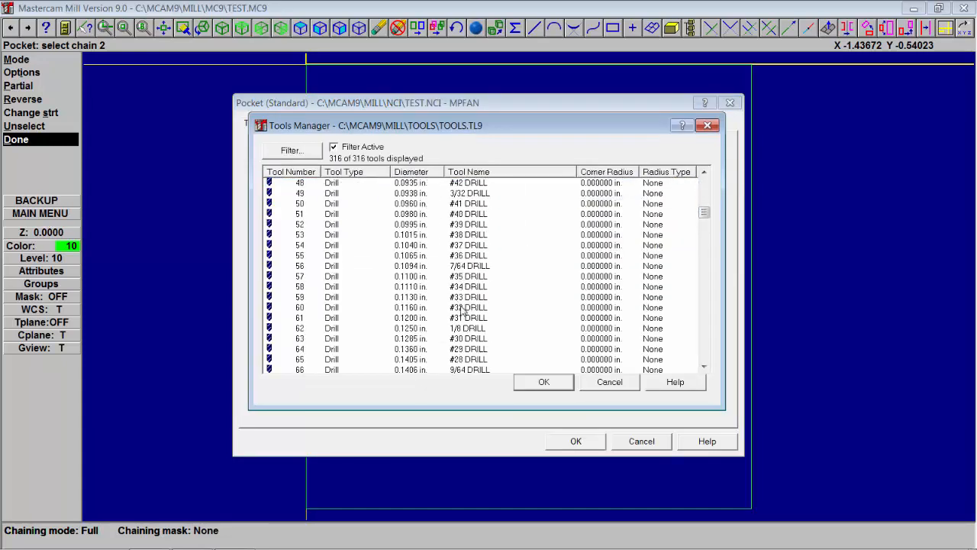
scroll(down, 3)
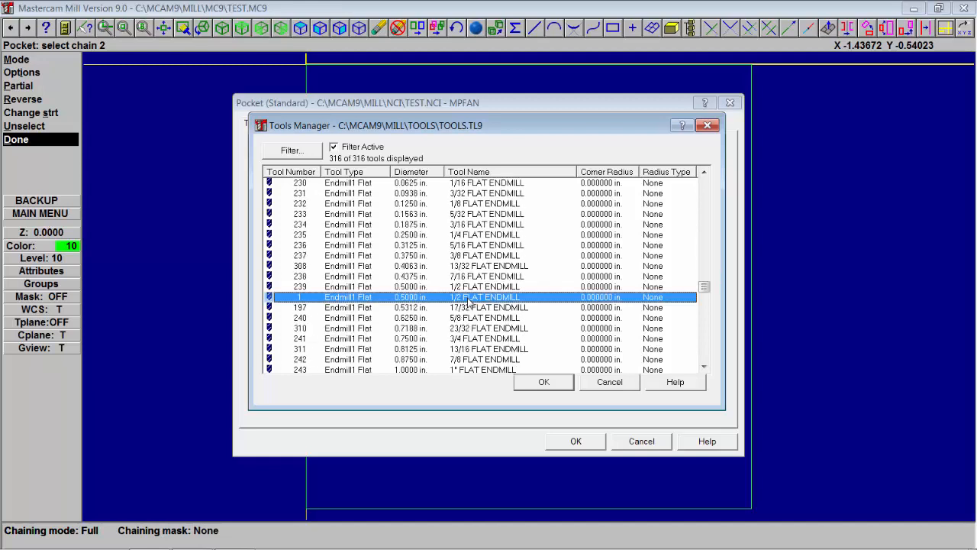
Use the 1/2 flat endmill with flood coolant and comment the pocket ROUGH POCKET
click(543, 382)
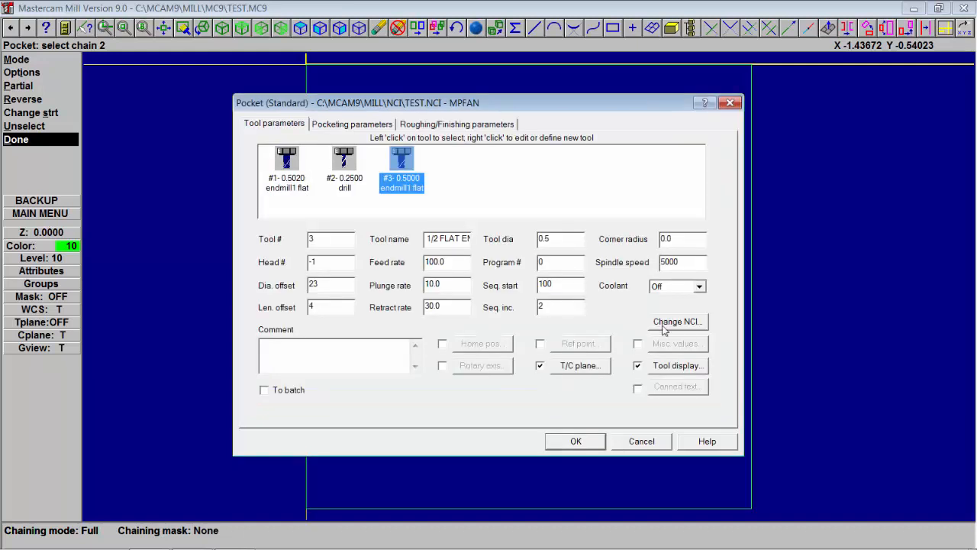
click(675, 285)
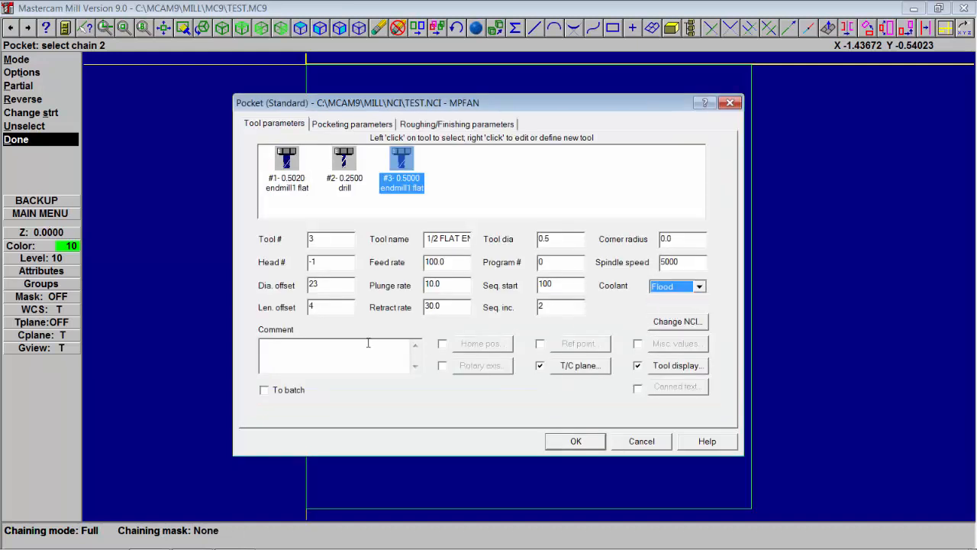
text(R)
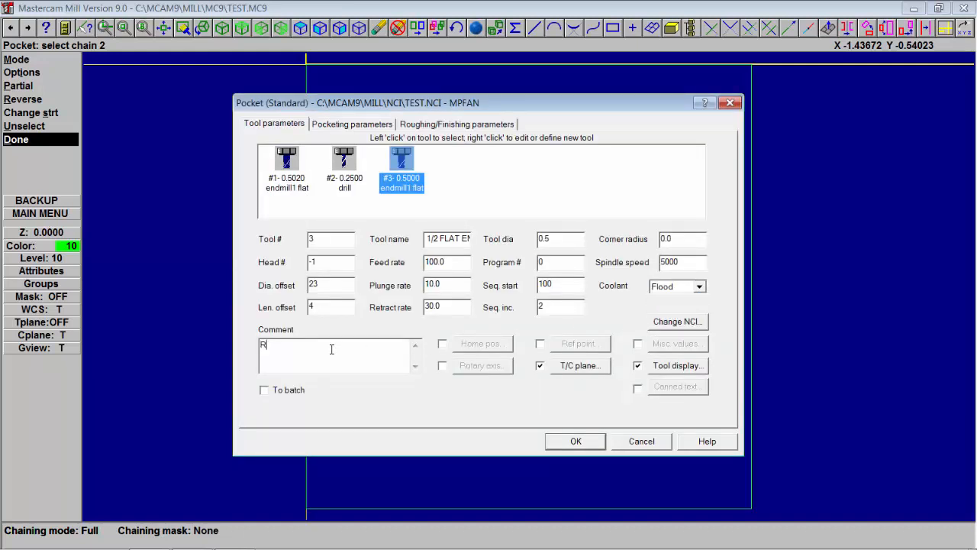
text(OUGH)
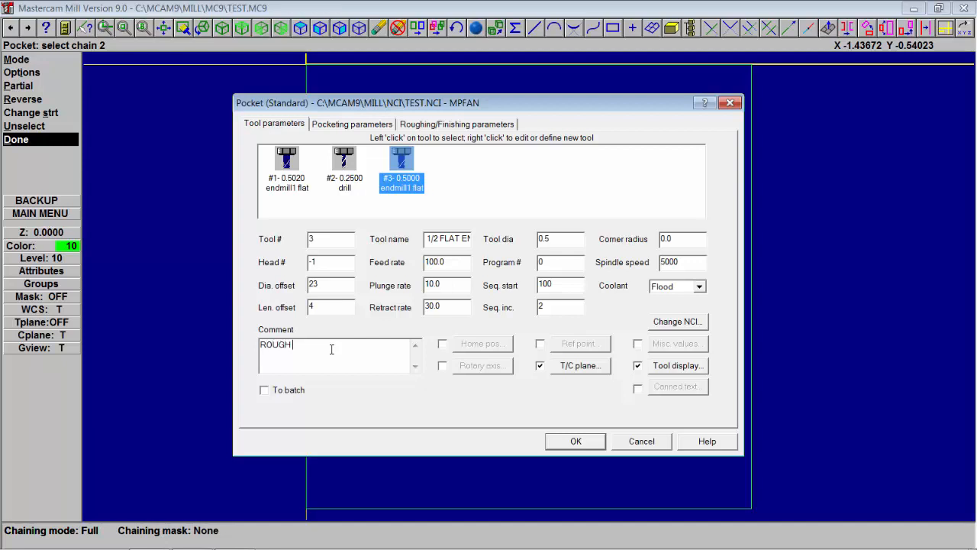
text(POC)
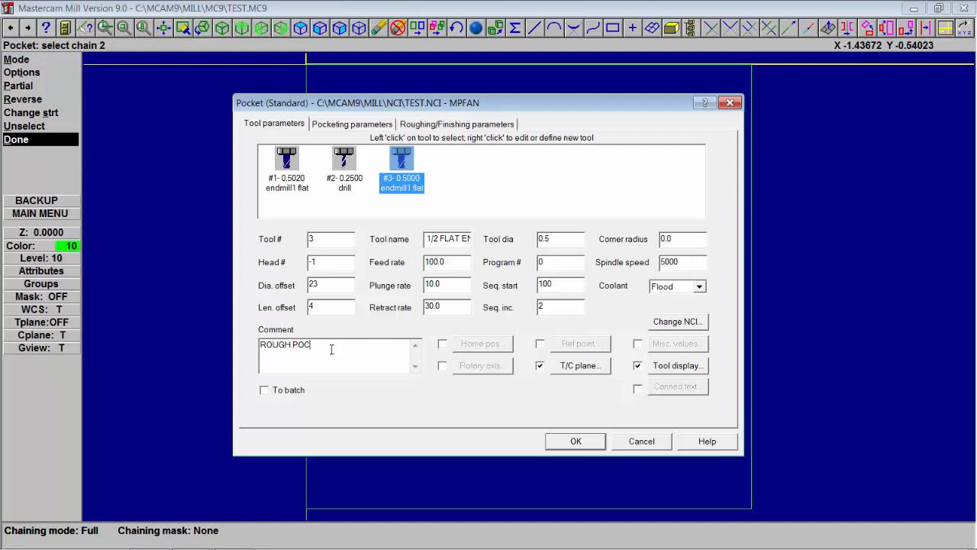
text(KET)
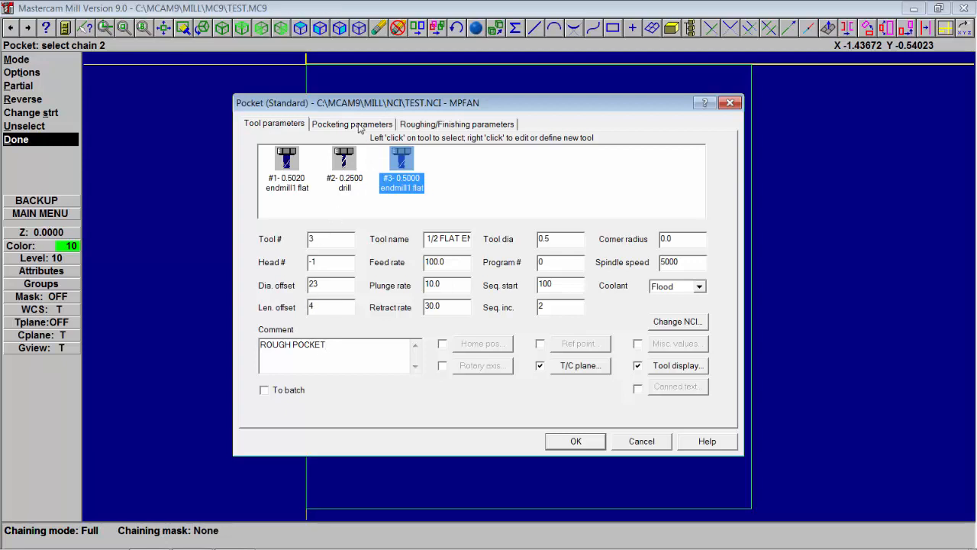
Set depth cuts to .1 rough step and .1 finish step, with 0 XY stock to leave
click(351, 124)
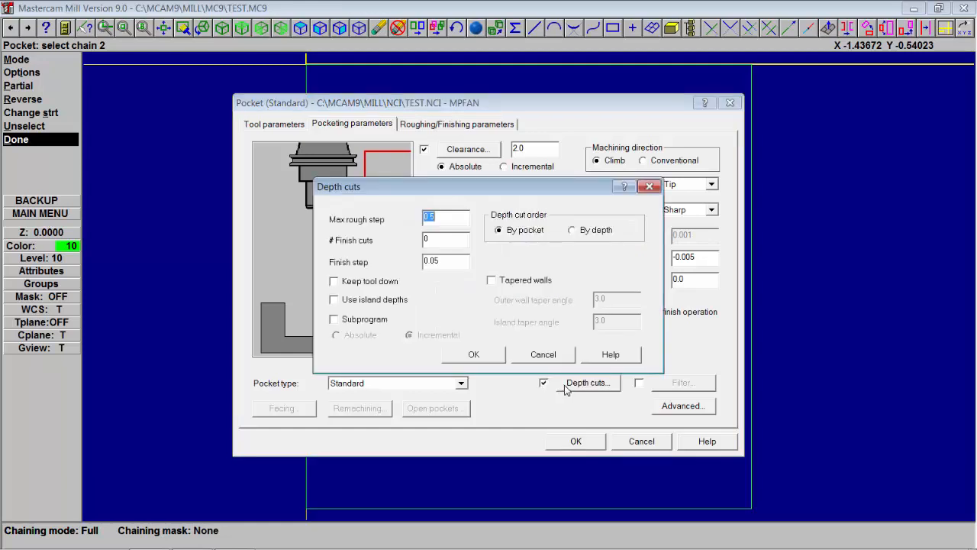
text(.1)
click(445, 239)
text(1)
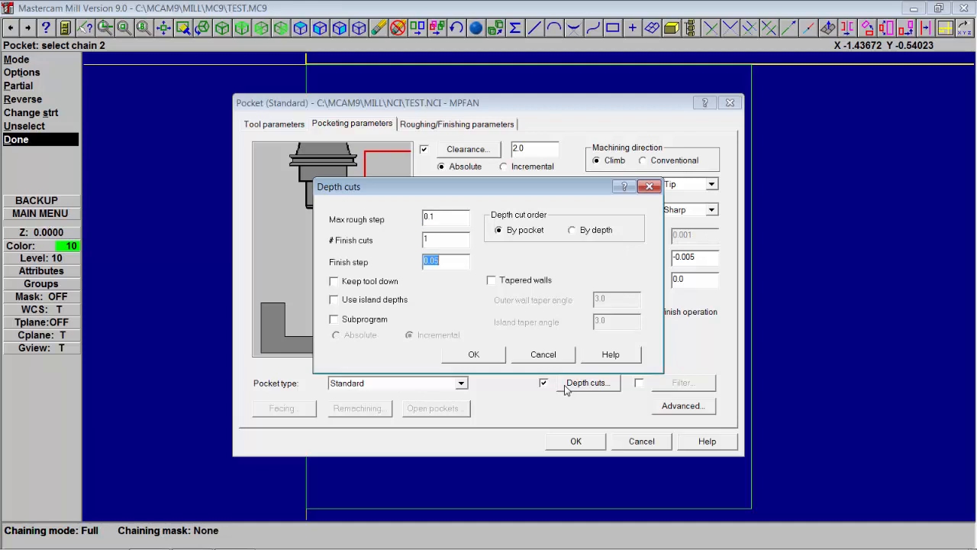
text(.1)
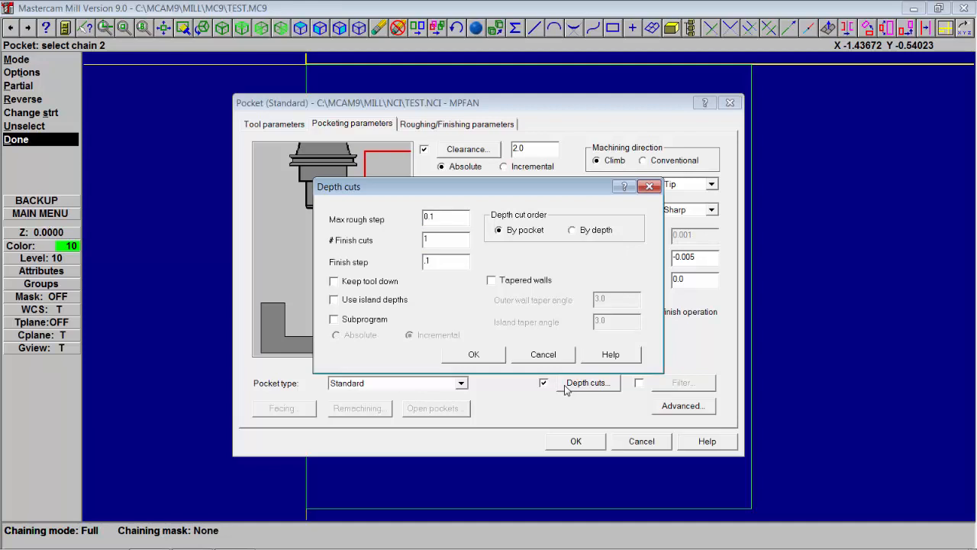
click(473, 354)
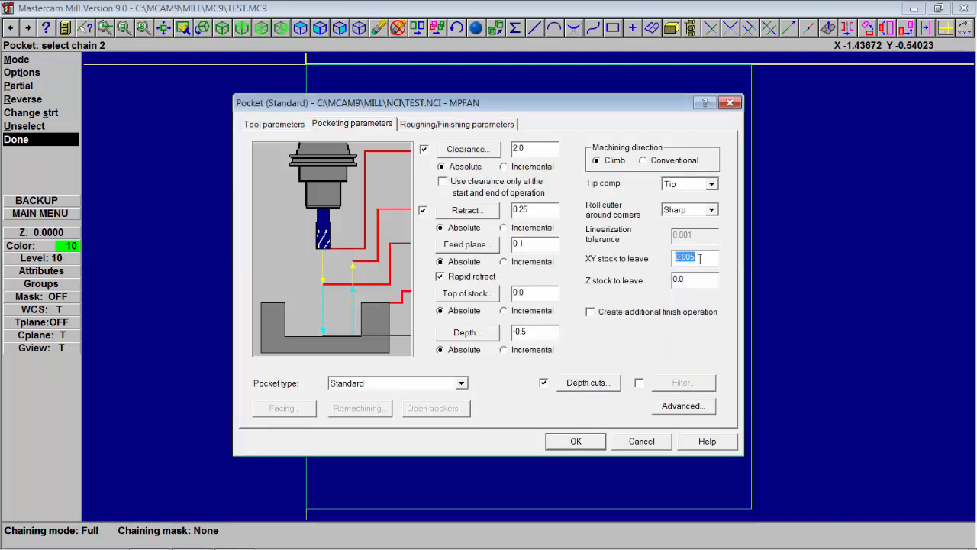
text(0)
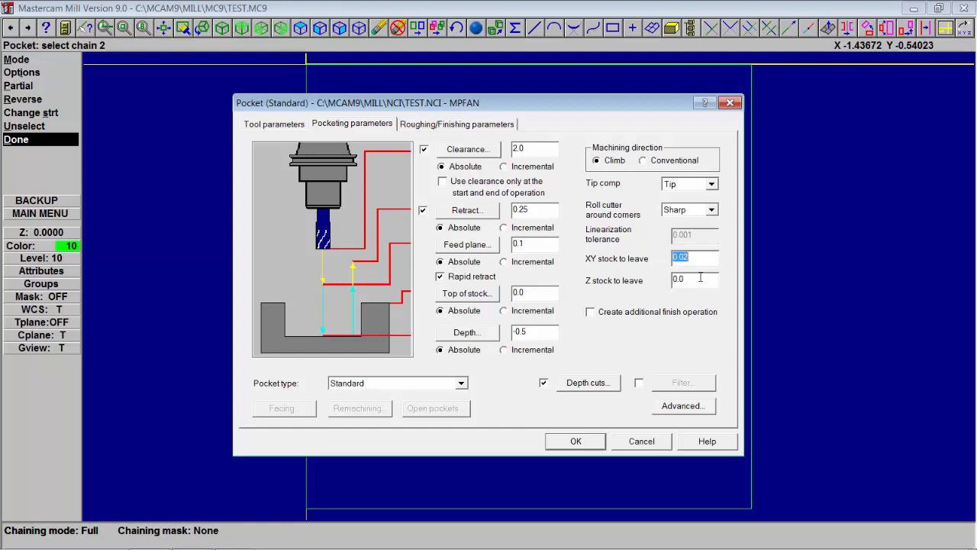
click(457, 122)
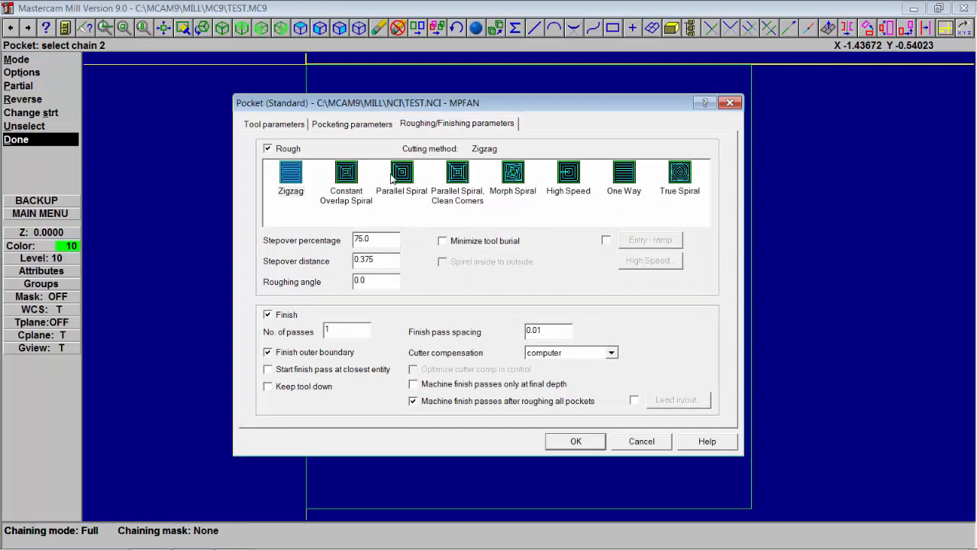
Use a true spiral inside-to-outside pattern with 0.1 stepover and add the rough pocket operation
click(678, 171)
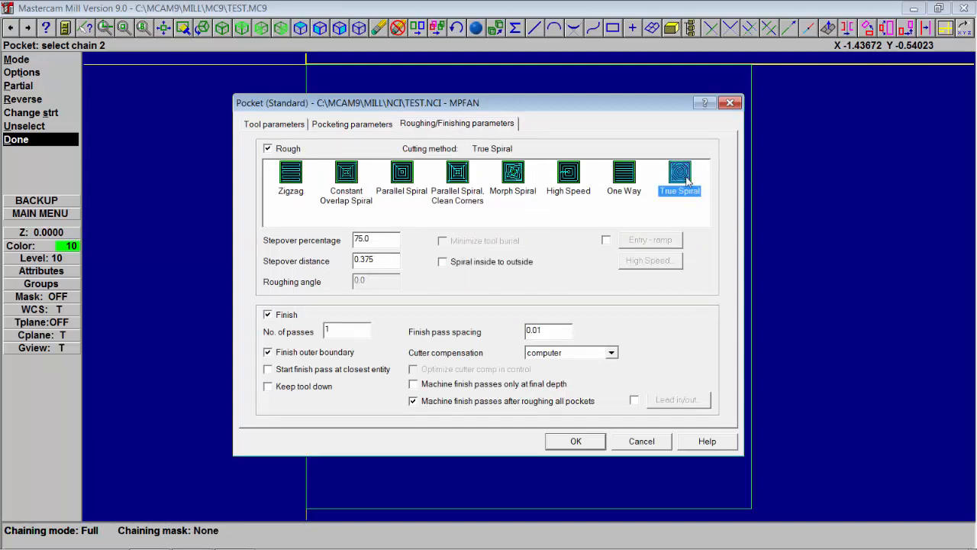
mouse_move(522, 276)
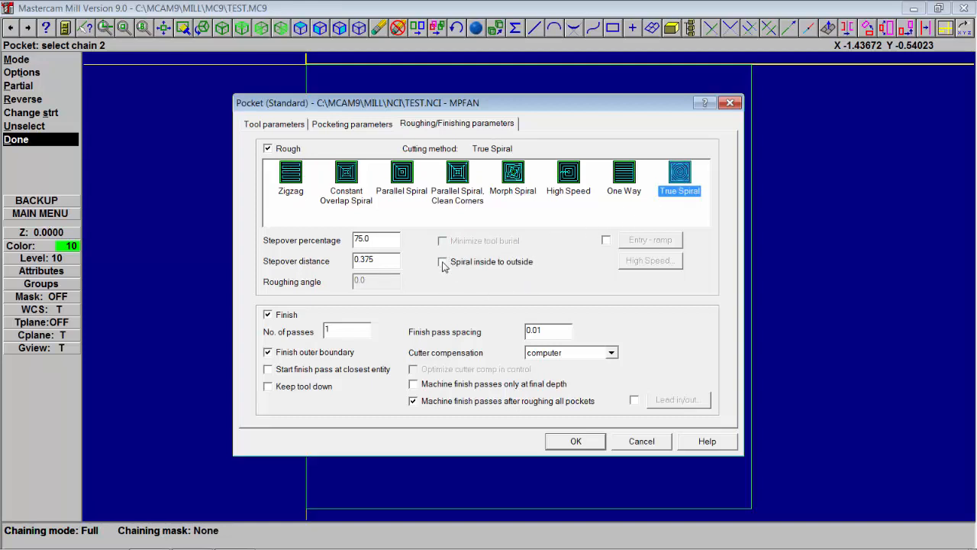
click(443, 261)
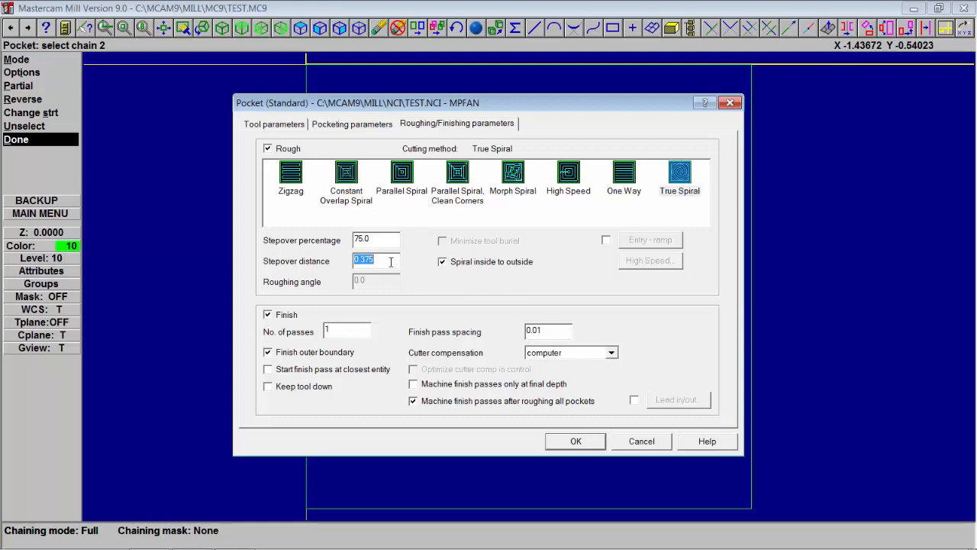
text(1)
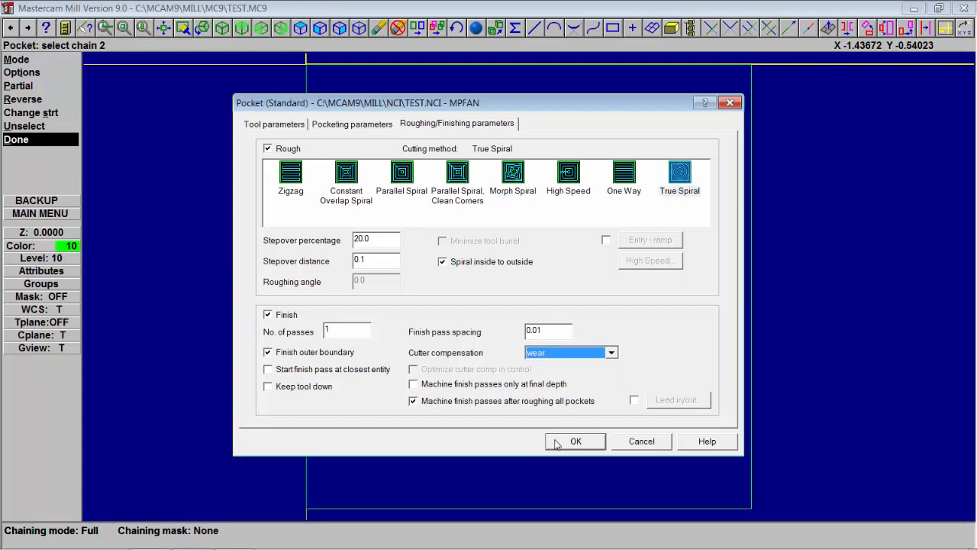
click(576, 440)
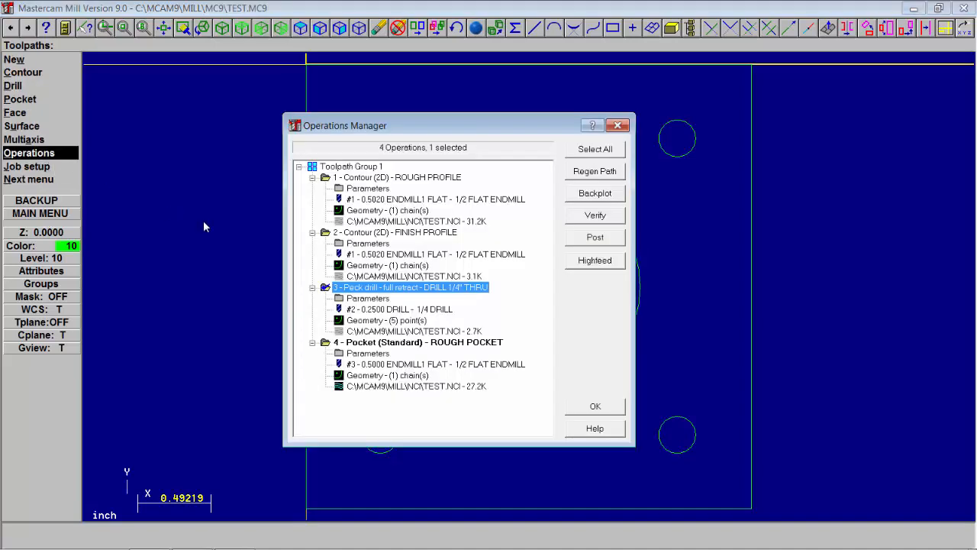
click(418, 341)
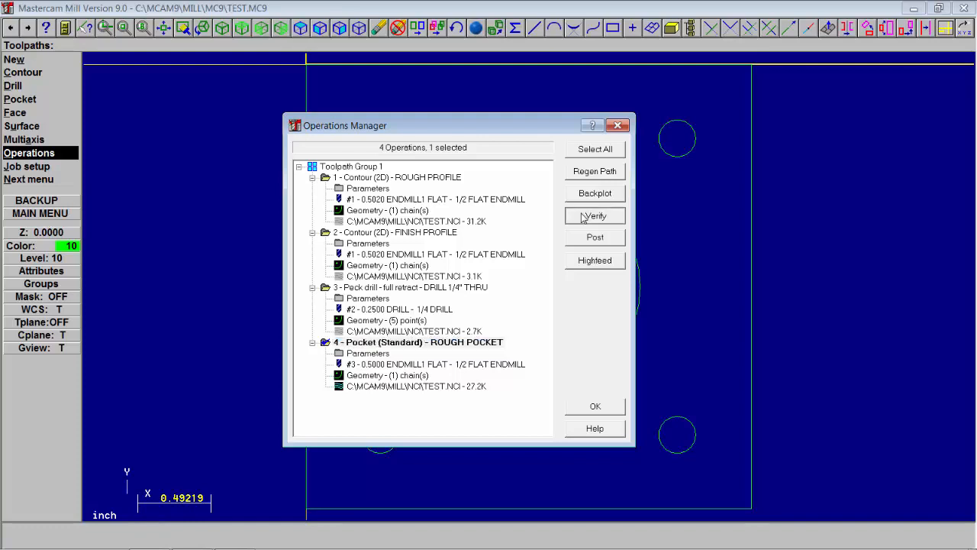
Verify the operations with a solid cutting simulation and play it through
click(596, 216)
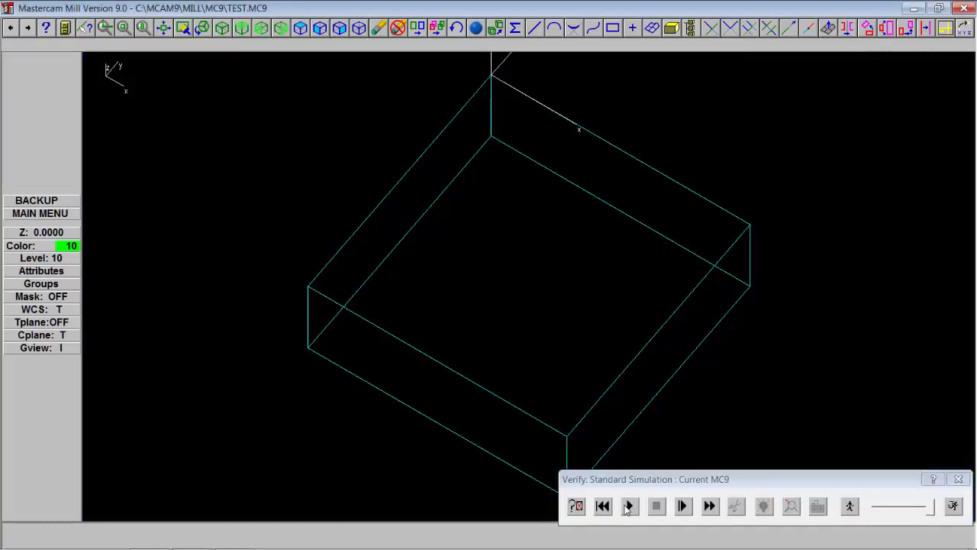
click(629, 506)
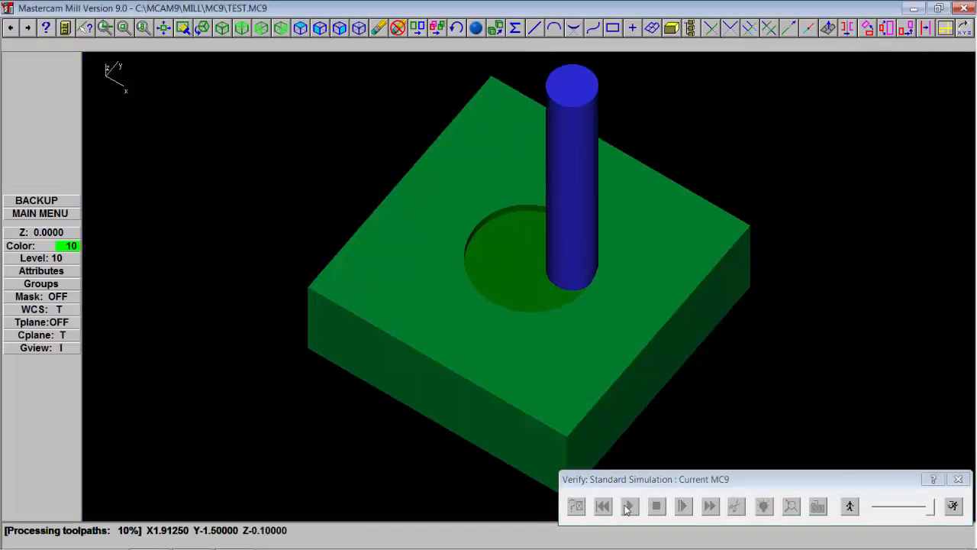
click(629, 505)
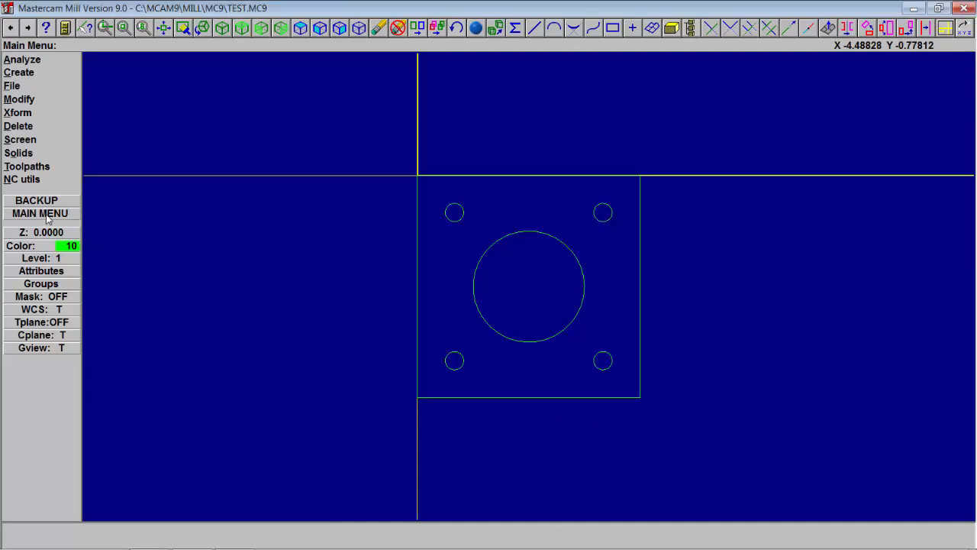
Create a position point on the bore circle's right edge, then return to Toolpaths
click(18, 72)
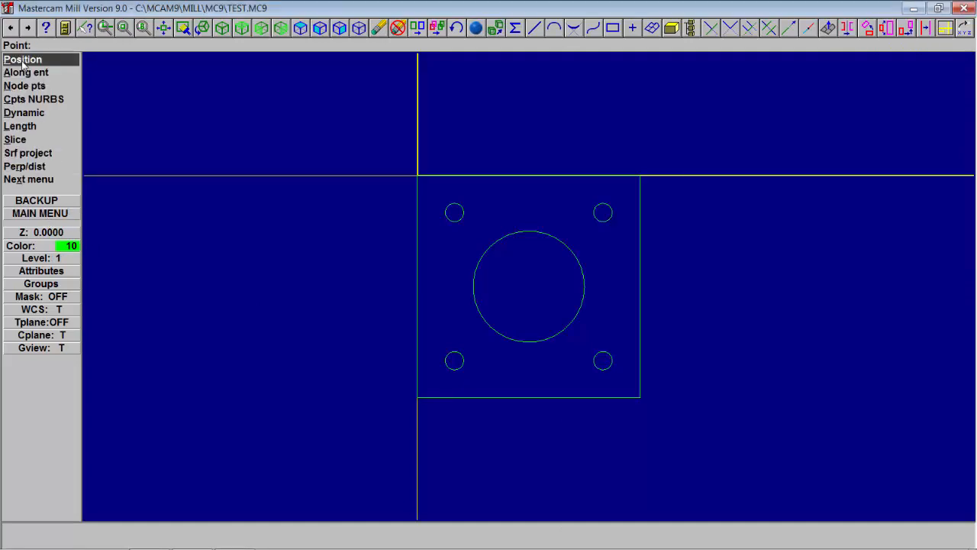
click(21, 58)
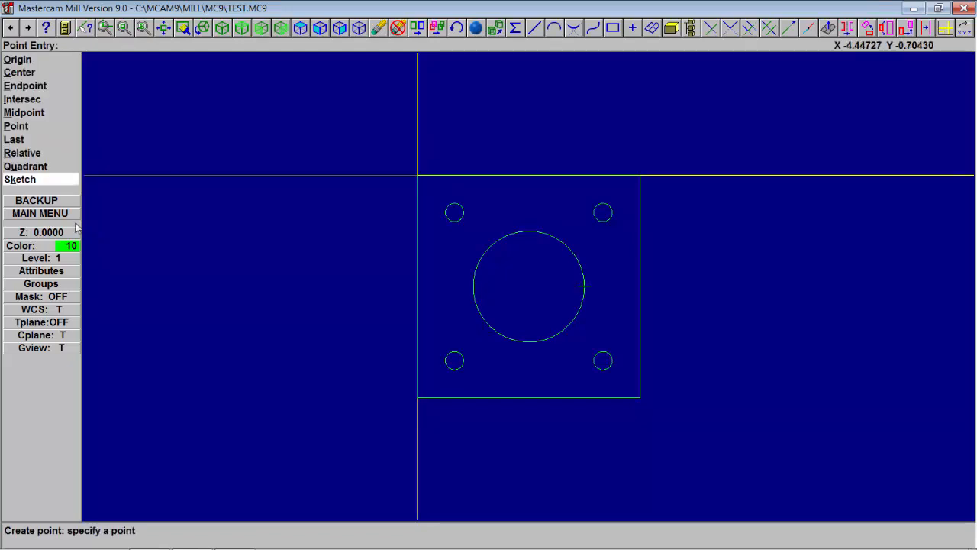
click(39, 214)
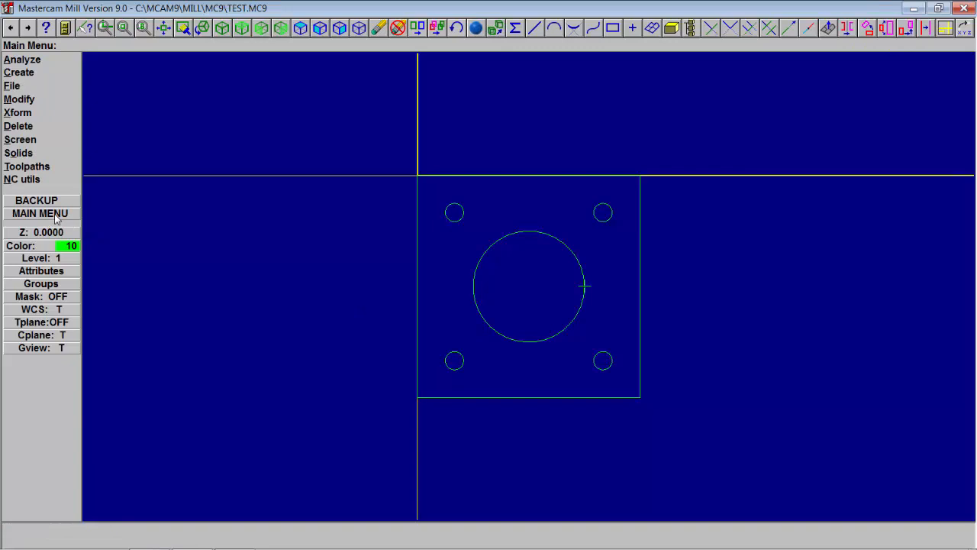
click(28, 165)
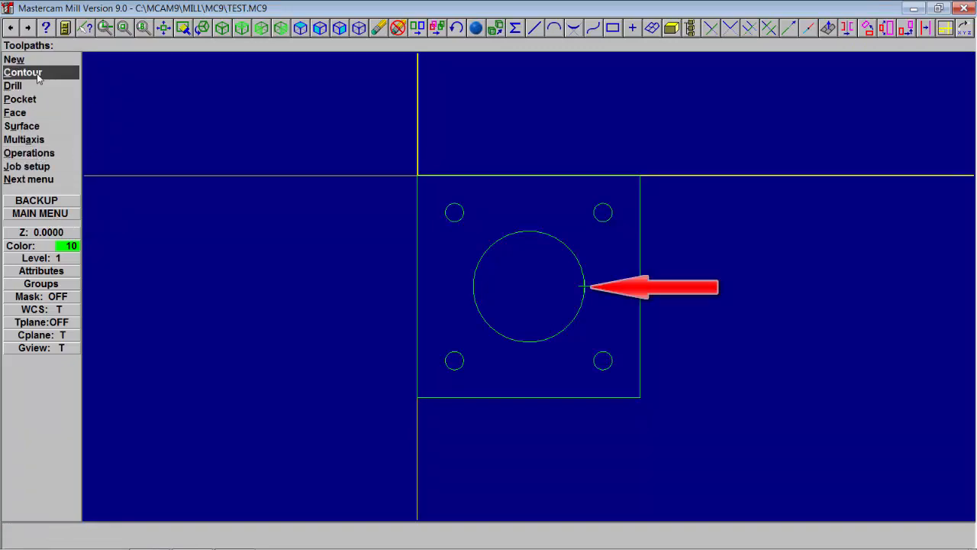
Chain the bore circle for a contour toolpath using the 0.5 endmill
click(23, 72)
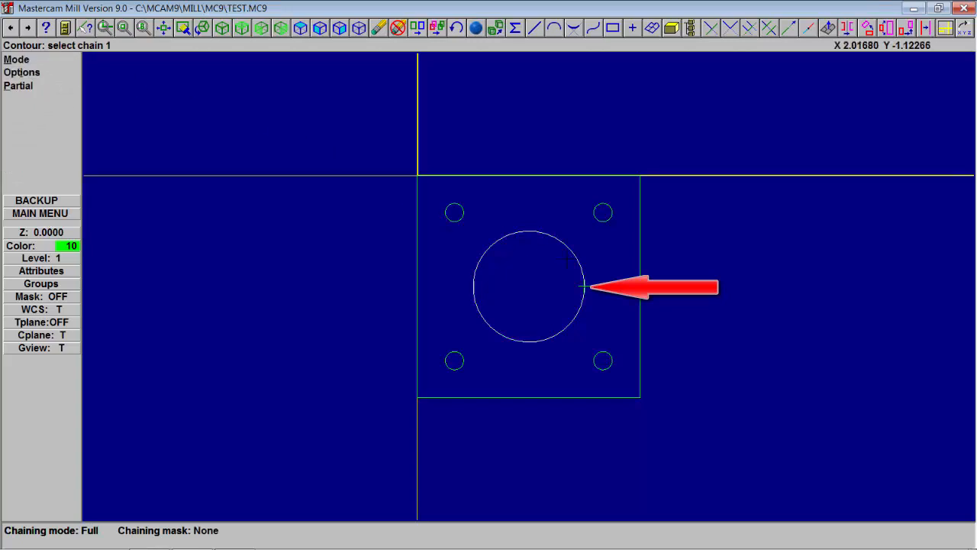
click(583, 287)
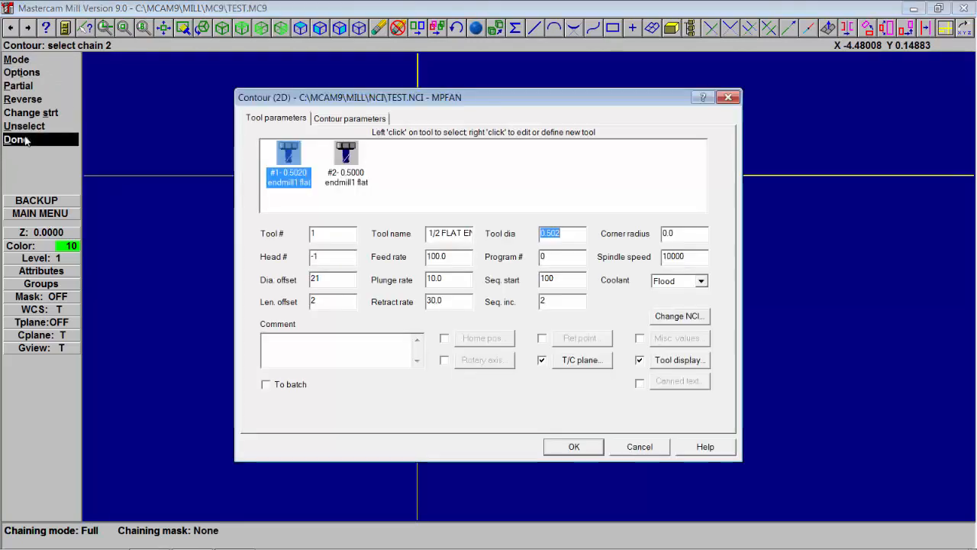
click(345, 160)
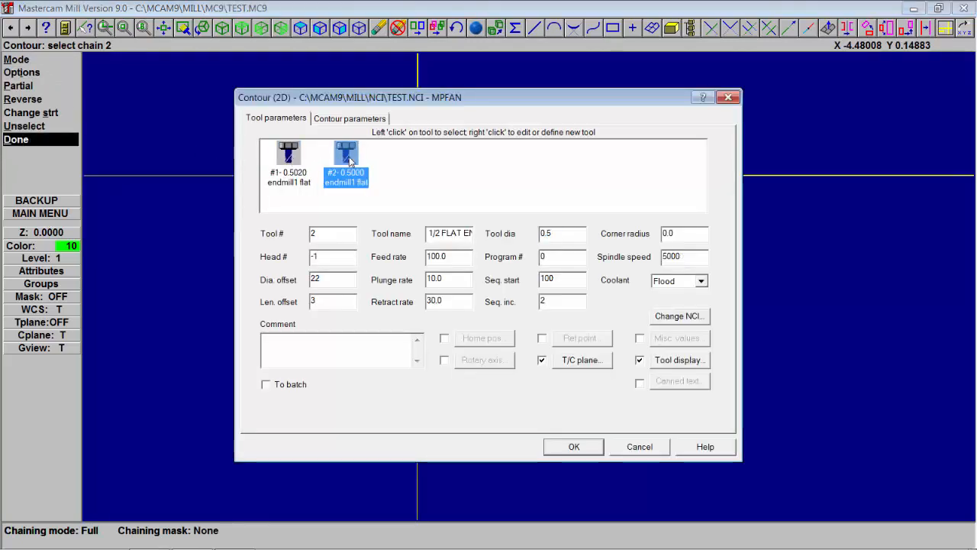
click(350, 120)
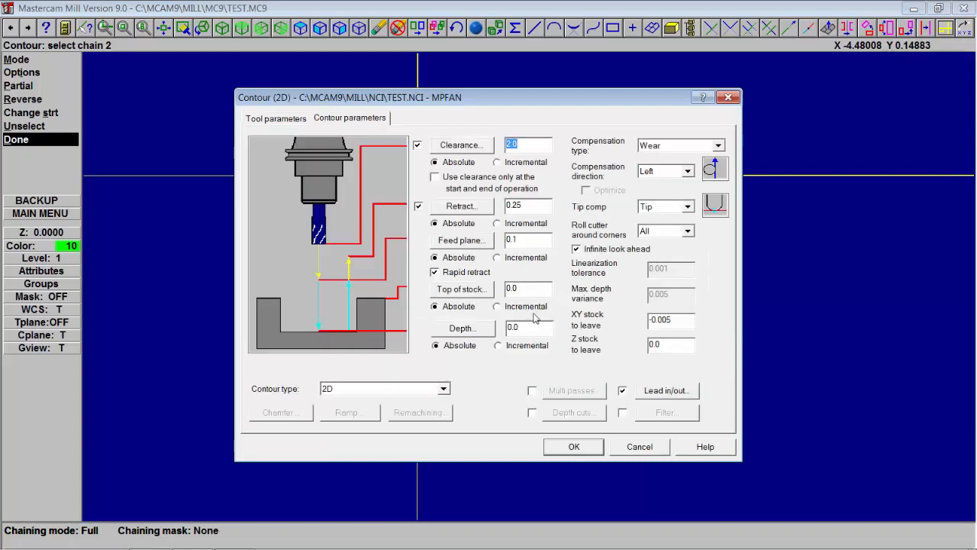
Enter a contour cutting depth of 0.5 in the Contour parameters
click(527, 327)
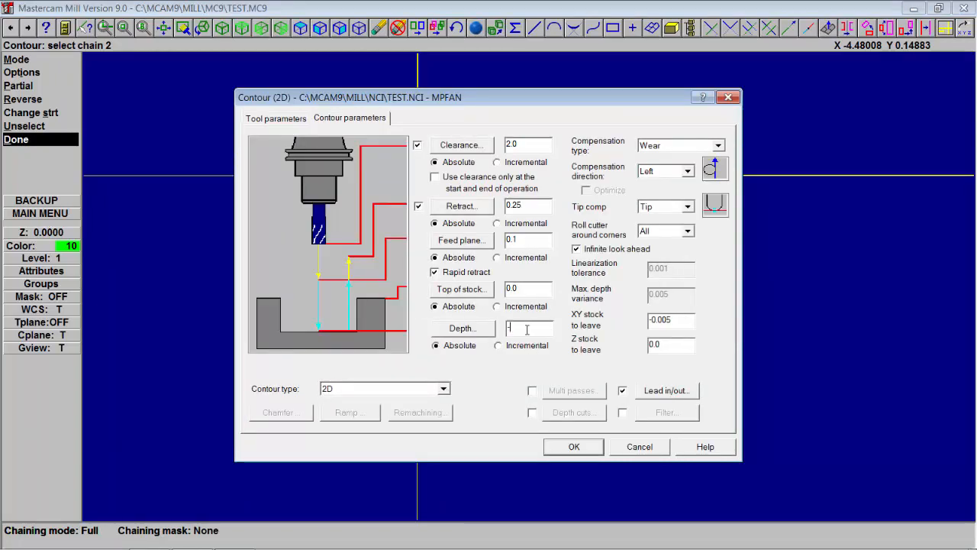
text(0.5)
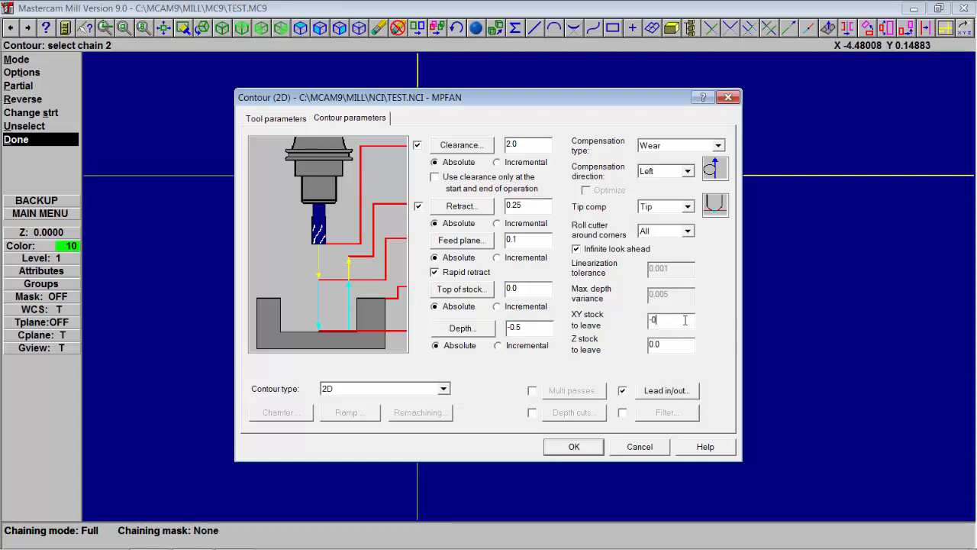
key(BackSpace)
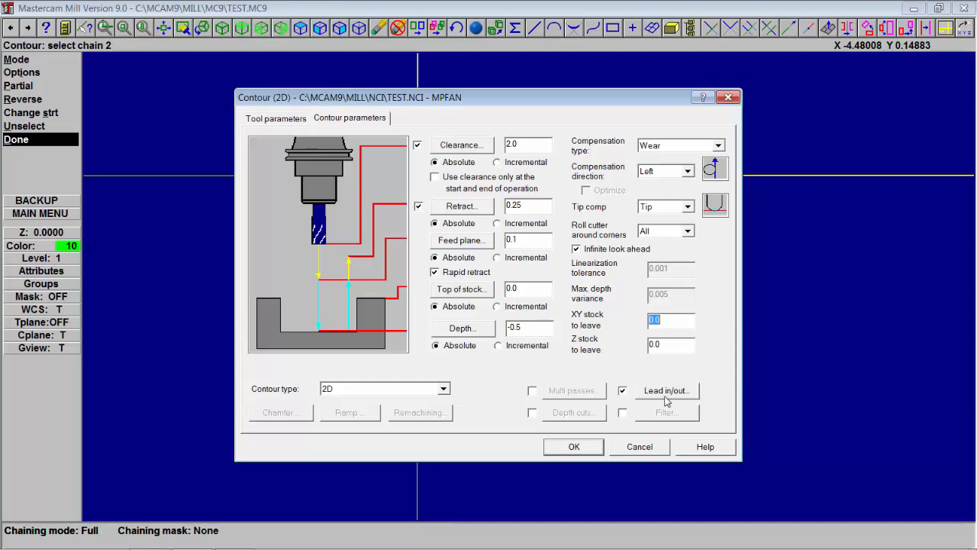
Set lead in/out arc radius 0.0 with perpendicular entry and exit lines, and confirm
click(666, 391)
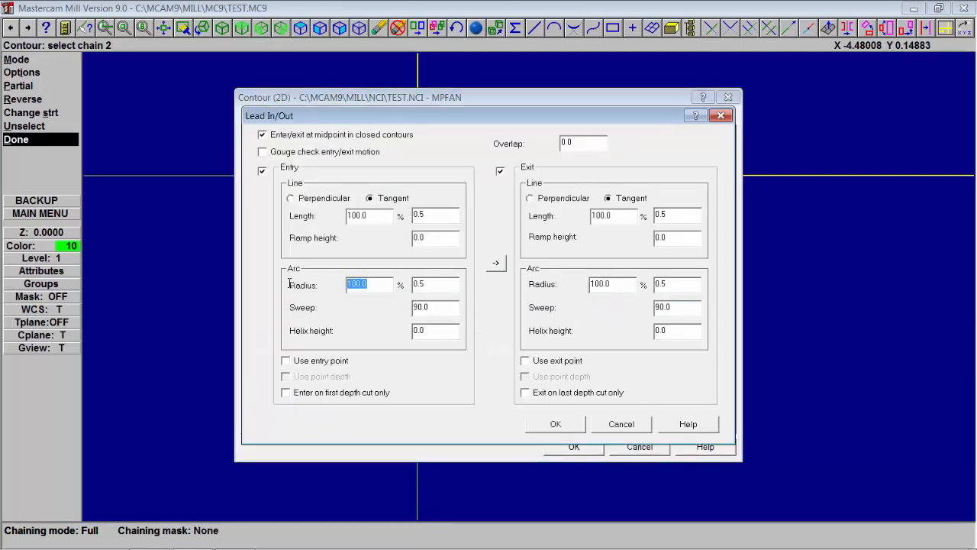
text(0.0)
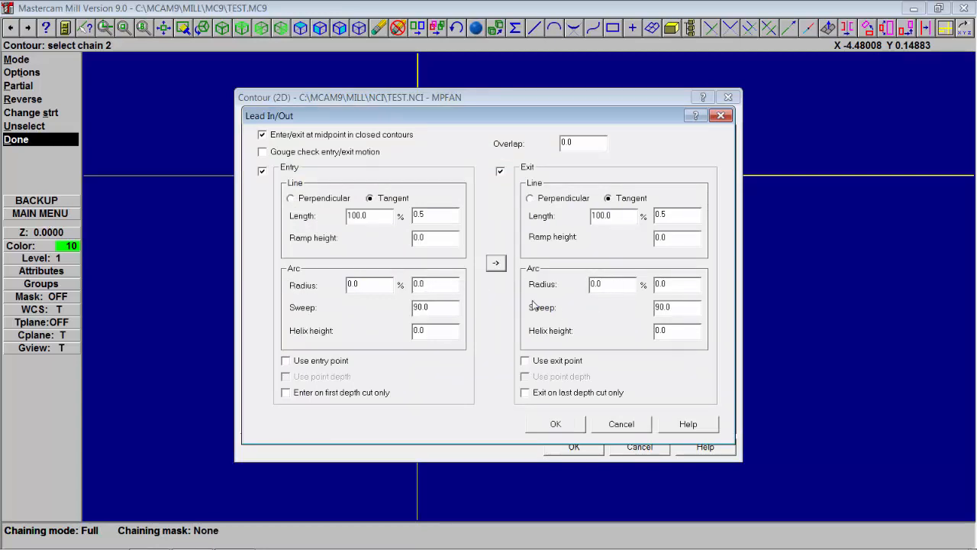
click(262, 135)
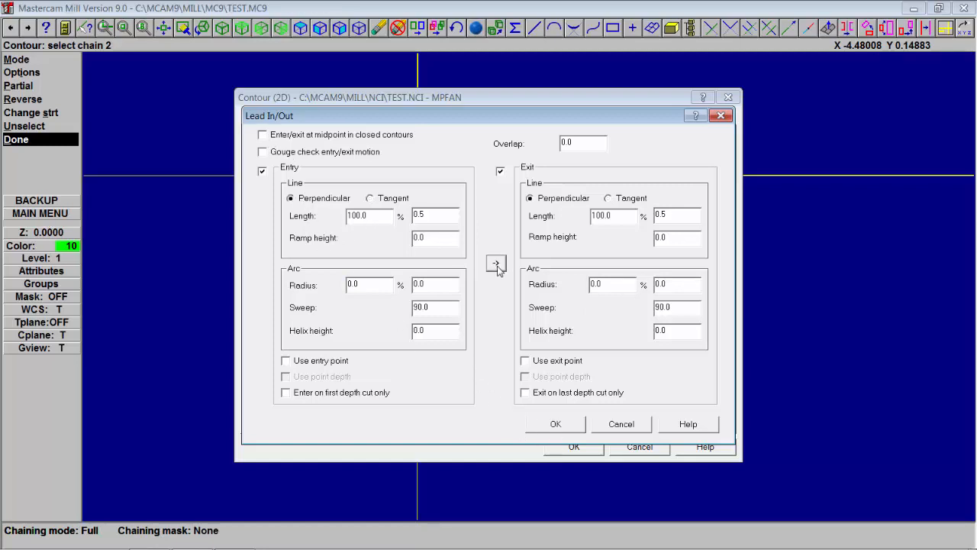
click(555, 424)
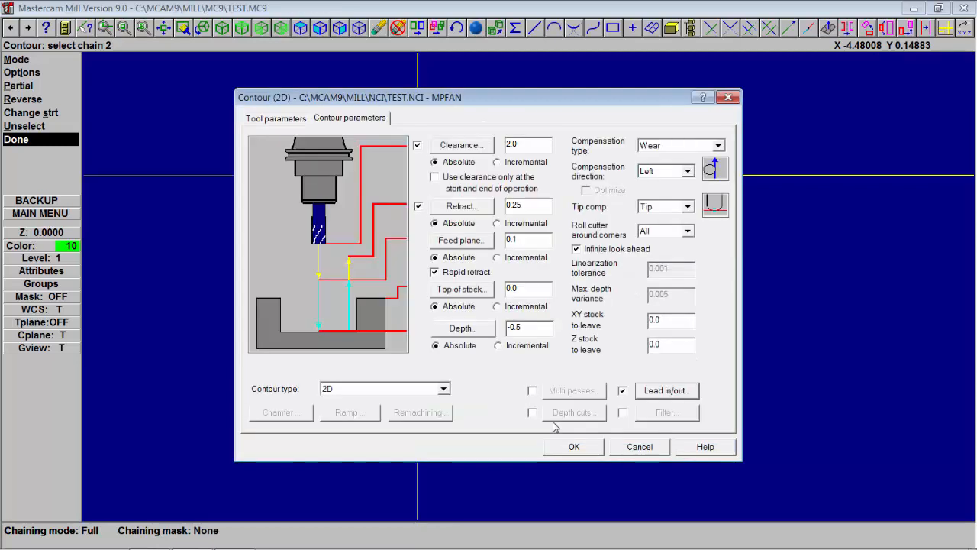
Accept the contour settings and select operation 3 Contour (2D) in the Operations list
click(574, 446)
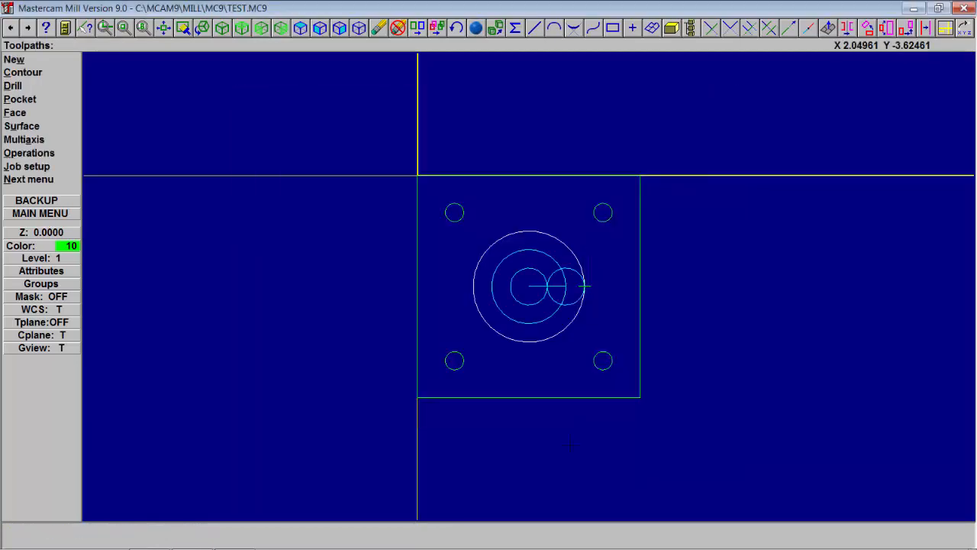
right_click(568, 446)
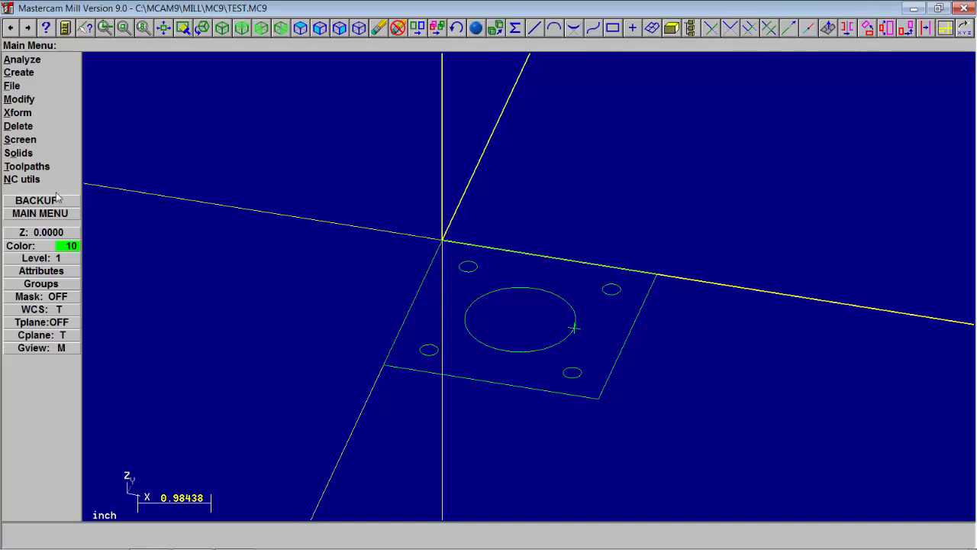
click(29, 153)
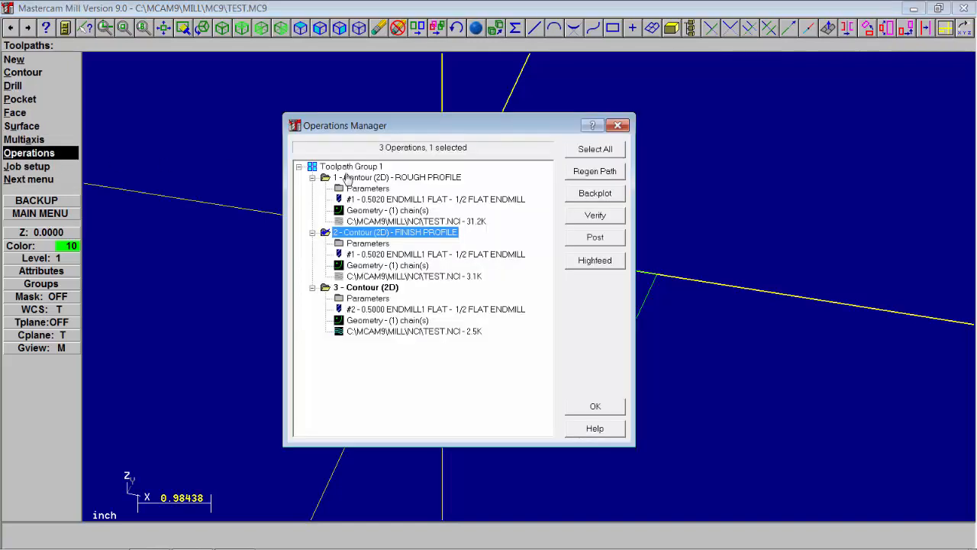
click(366, 287)
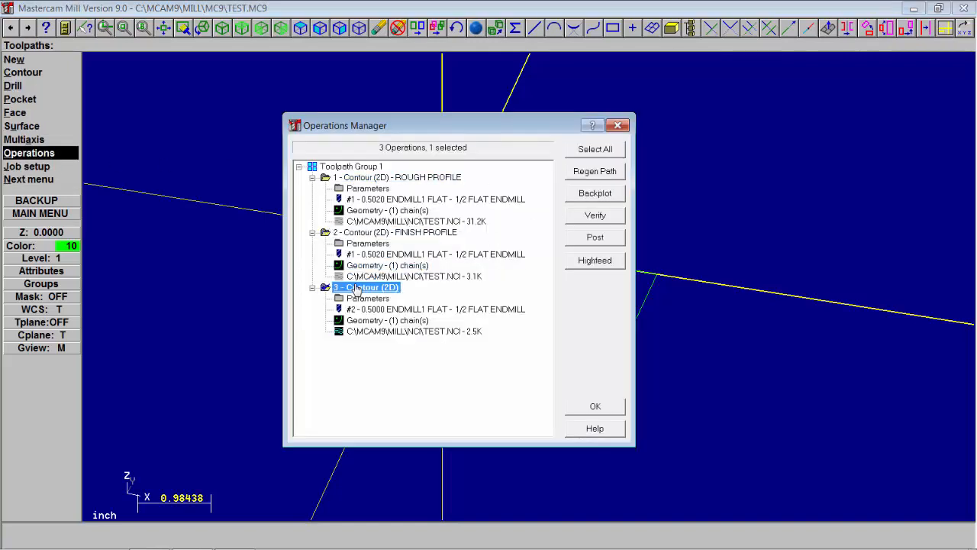
Backplot the contour, running the tool around the center bore twice before exiting
click(595, 193)
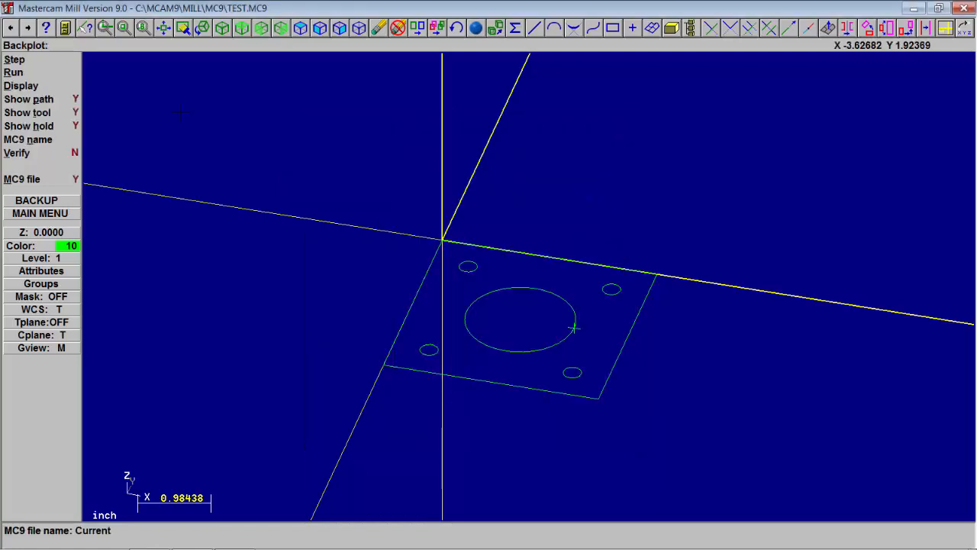
click(12, 72)
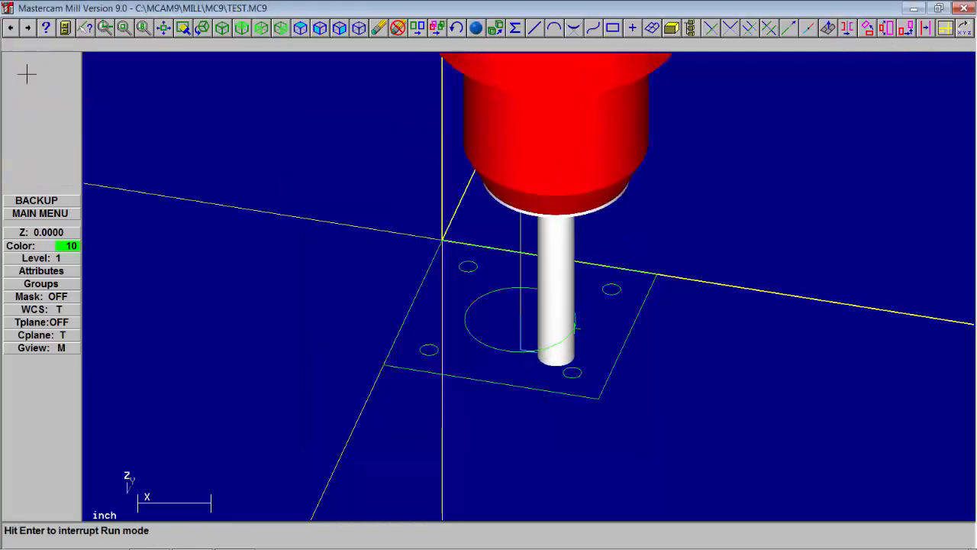
click(14, 71)
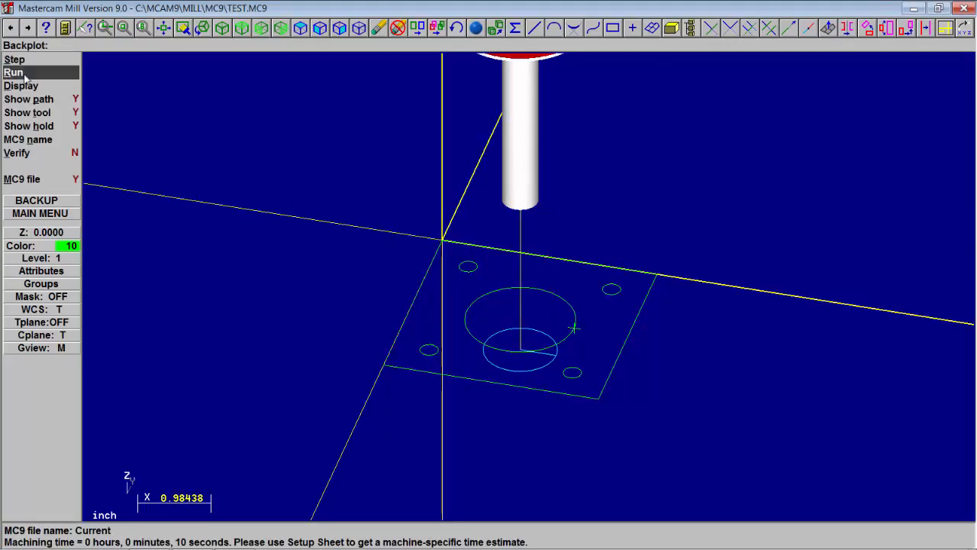
click(14, 72)
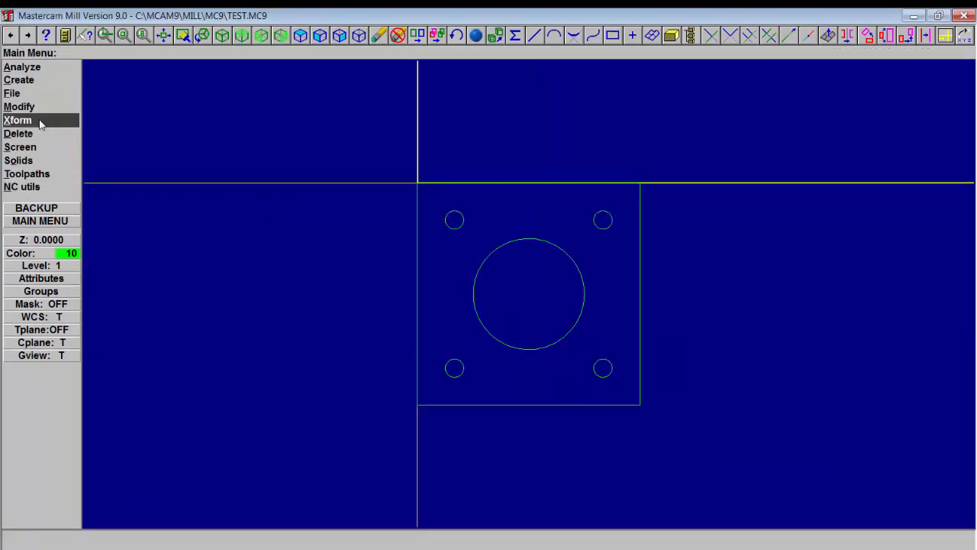
Break the center bore circle into 4 equal arcs via Modify > Break > Many pieces
click(18, 107)
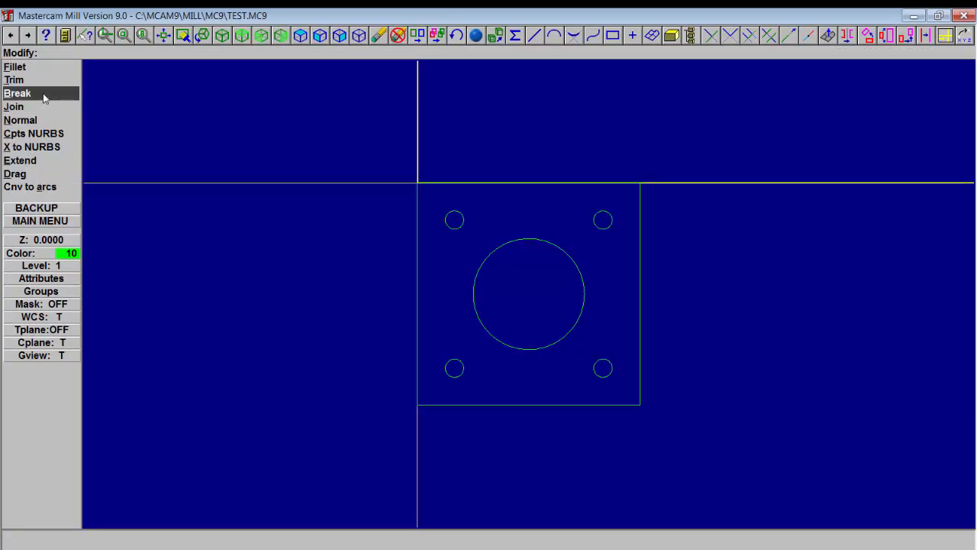
click(19, 93)
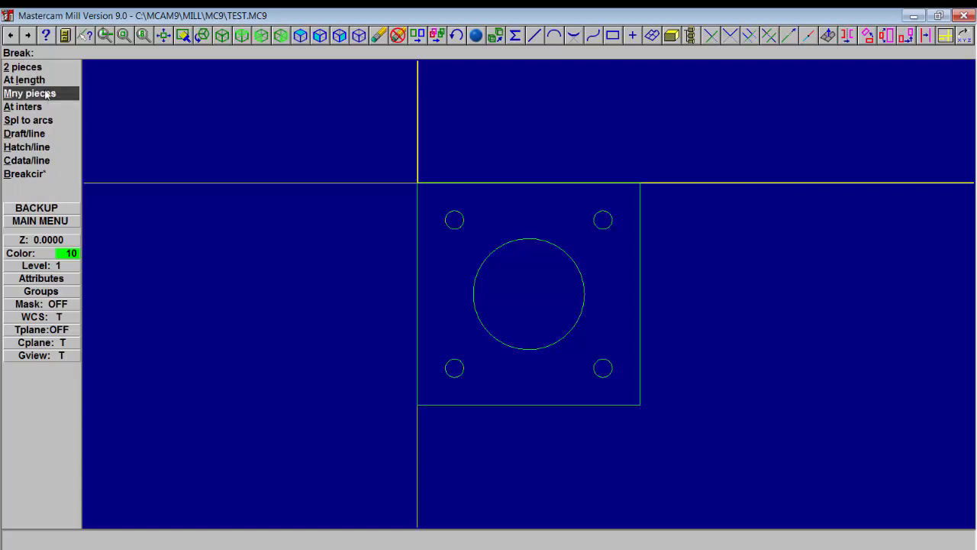
click(30, 93)
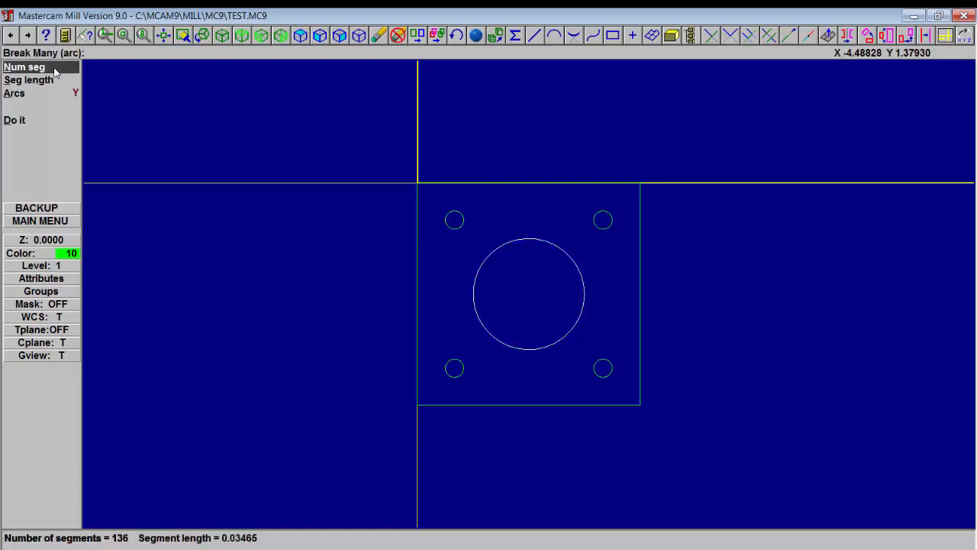
click(24, 67)
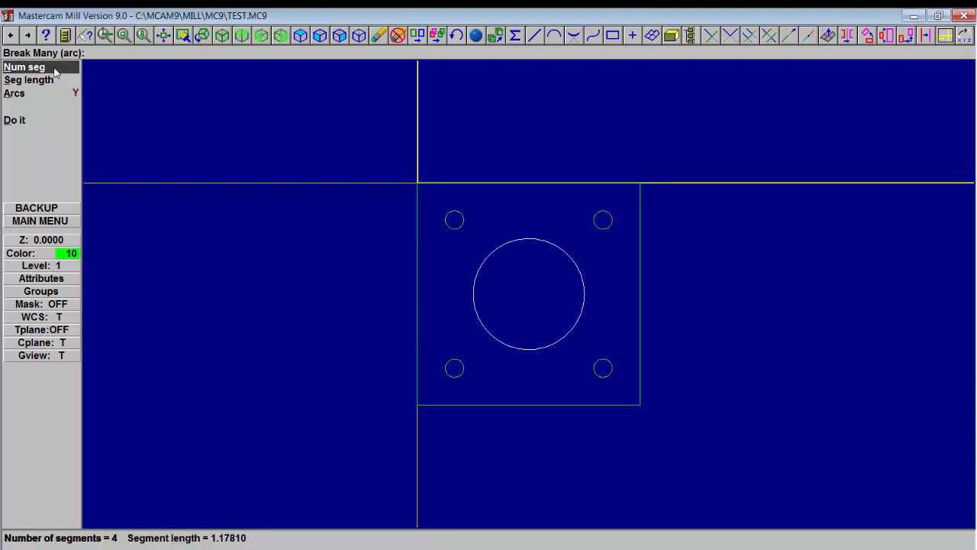
click(15, 119)
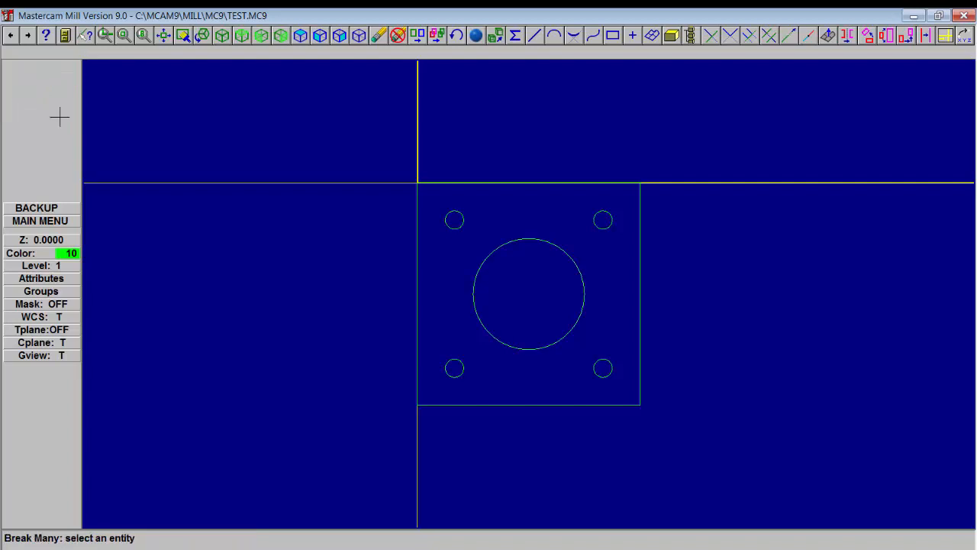
click(40, 220)
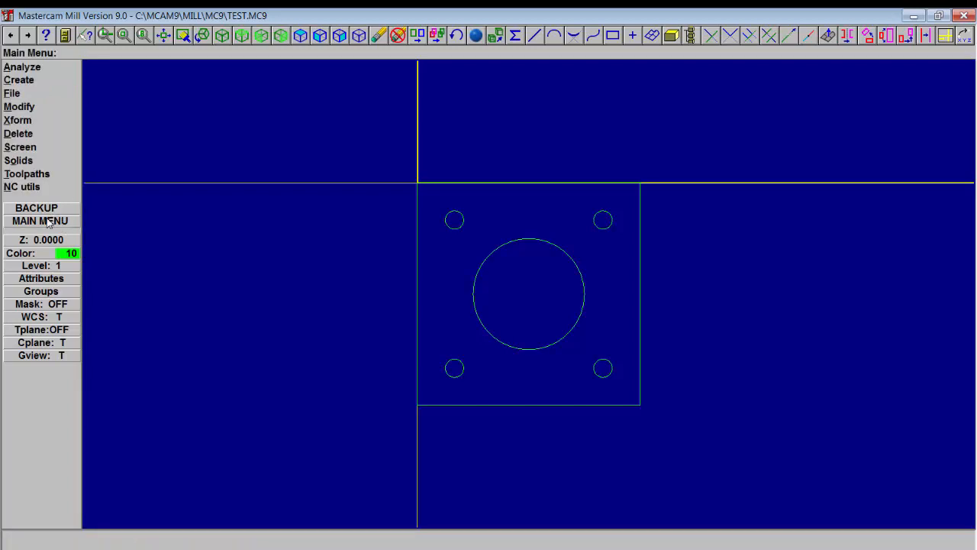
mouse_move(491, 283)
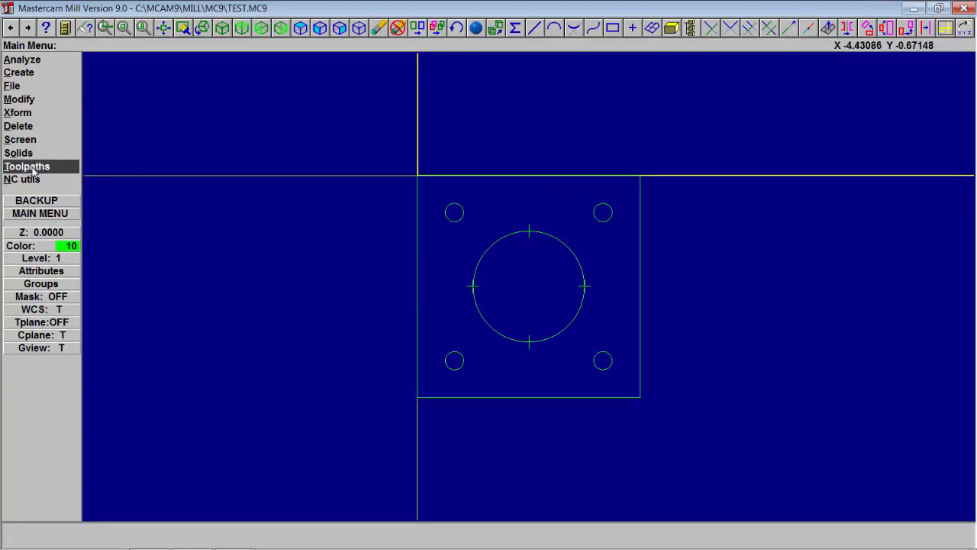
Chain the bore arcs for a new contour toolpath with tool #2 and comment FINISH PASS
click(27, 166)
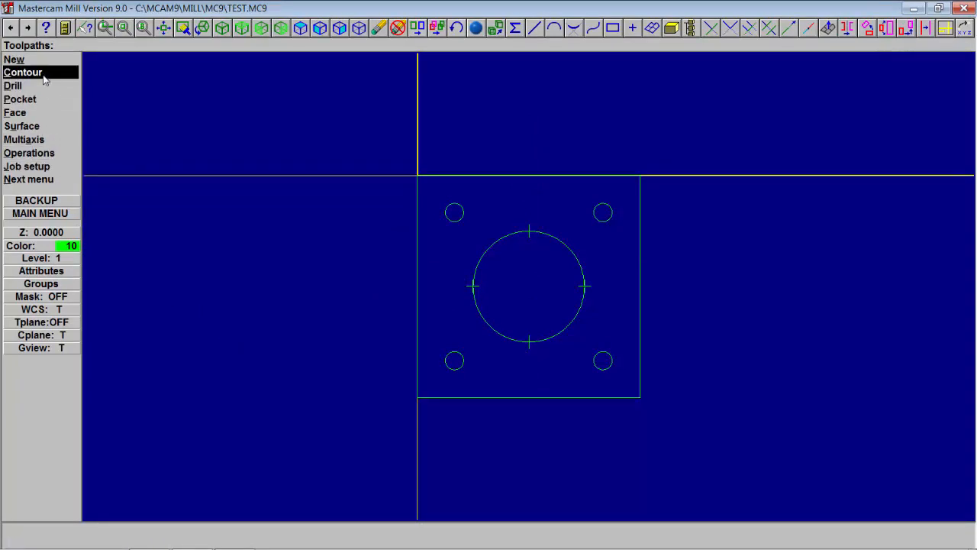
click(23, 71)
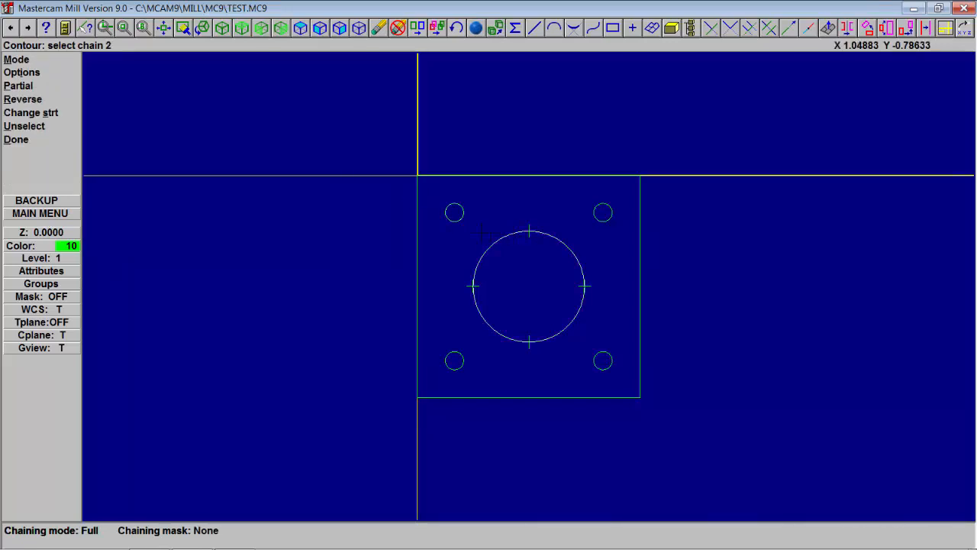
click(15, 139)
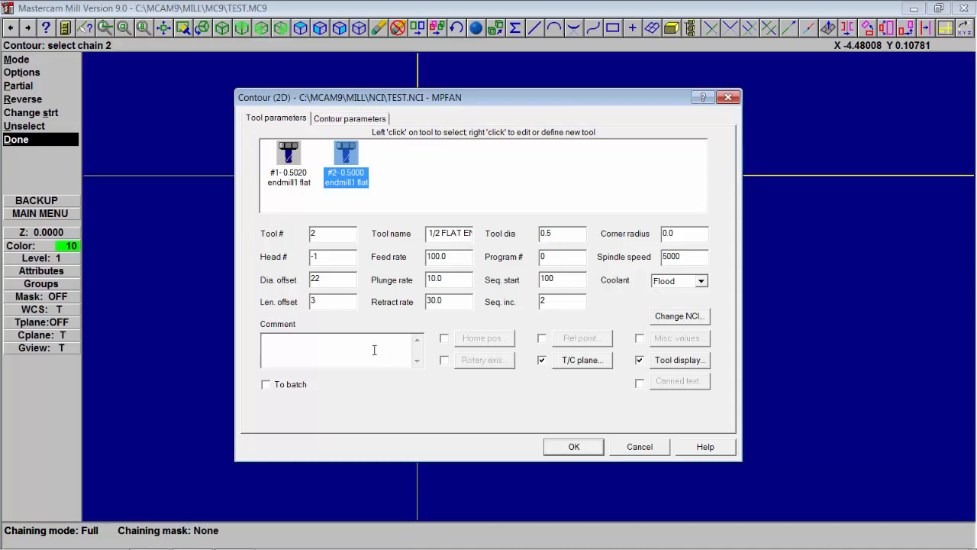
text(FINISH PASS)
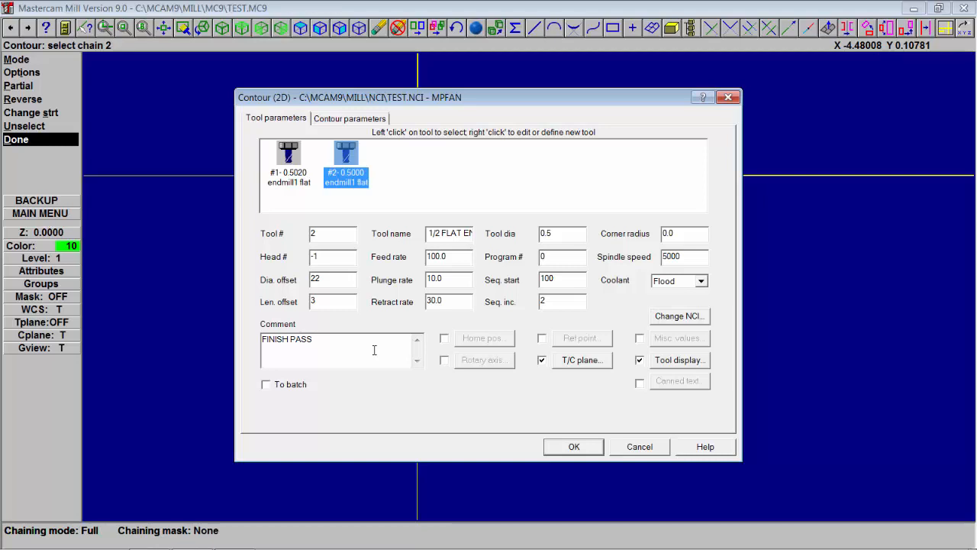
click(349, 118)
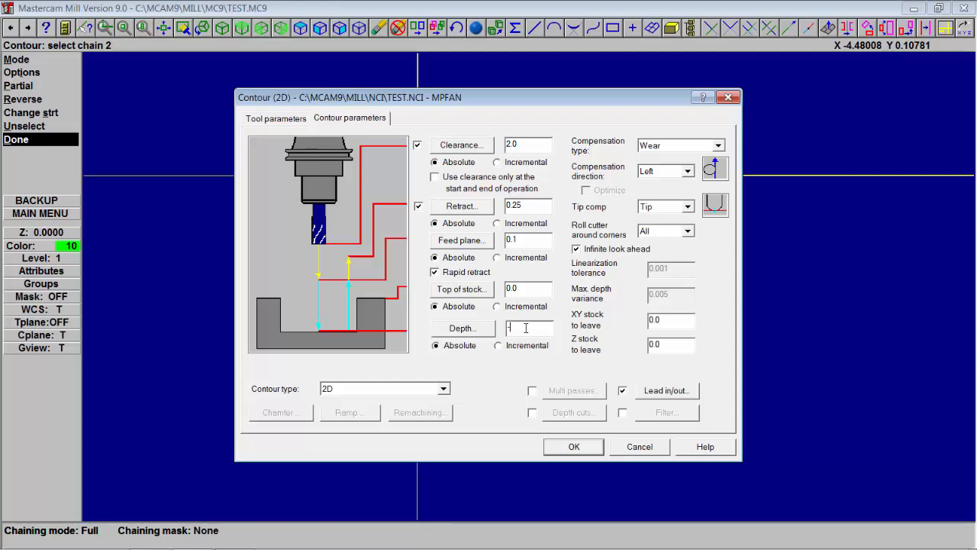
Set contour depth -0.5, accept the lead in/out settings and generate the finish-pass toolpath
text(-5)
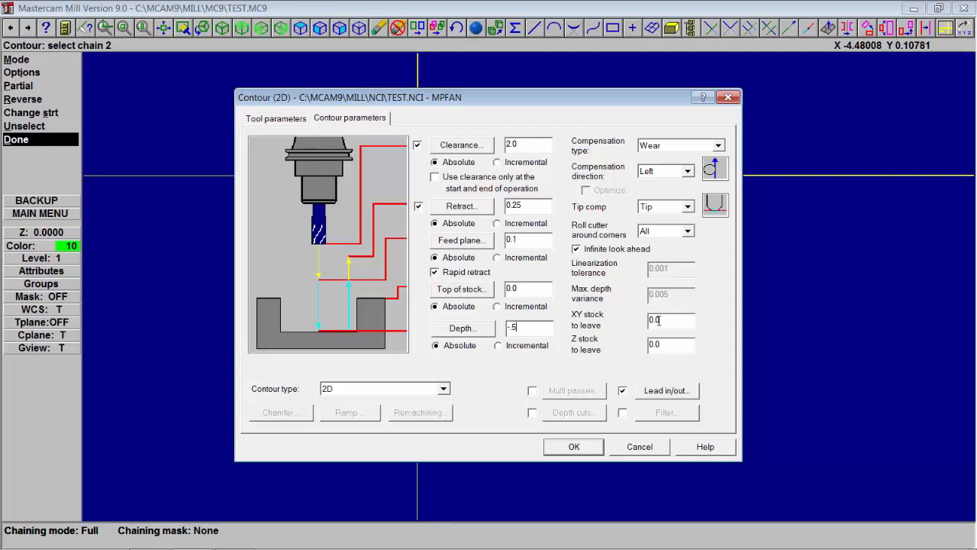
click(665, 391)
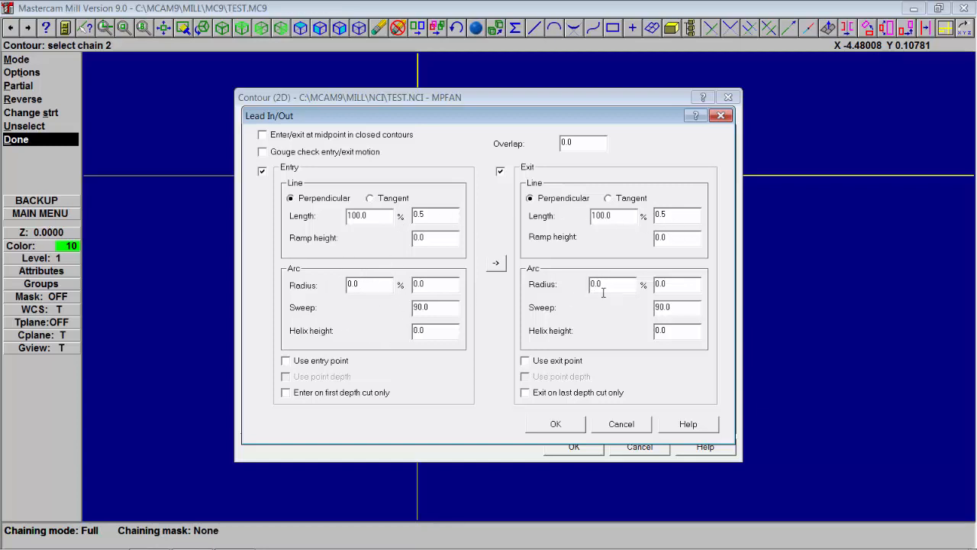
click(555, 424)
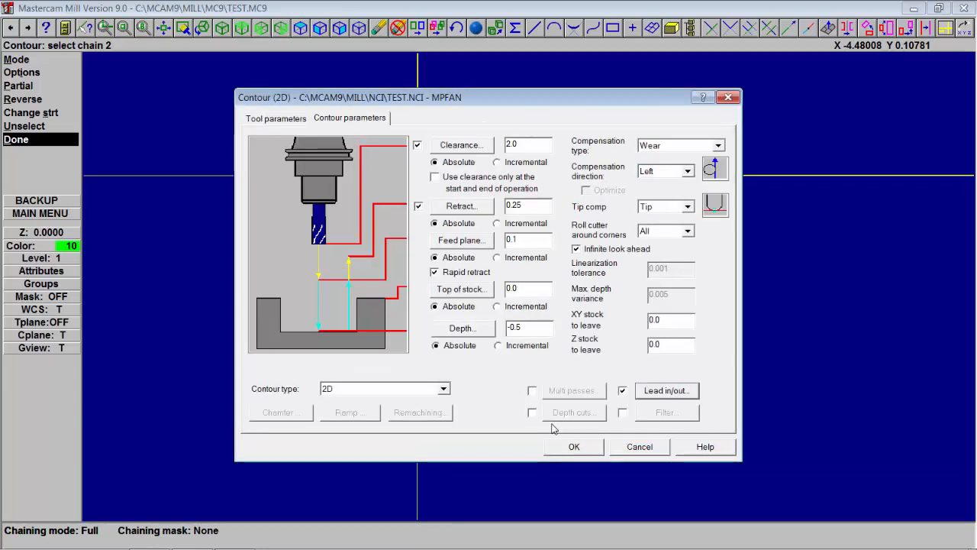
click(574, 446)
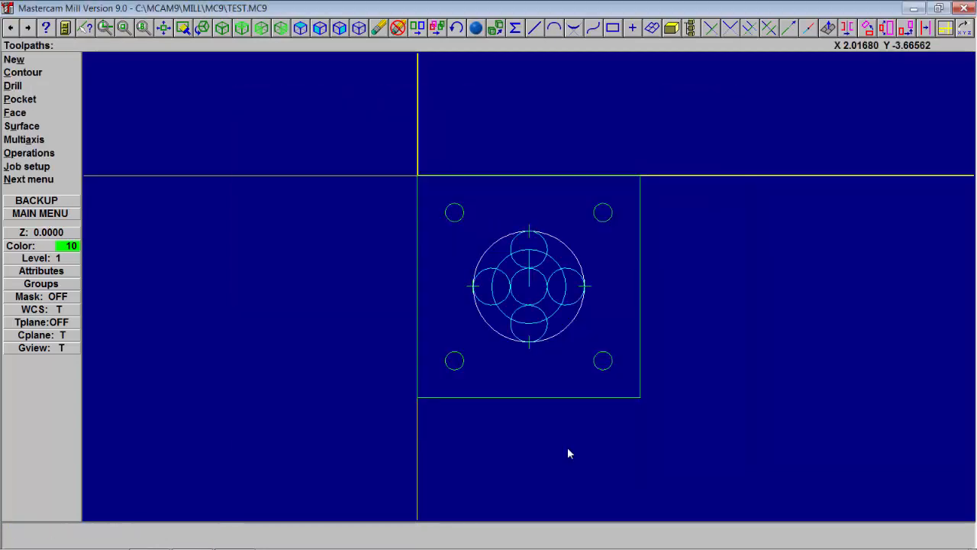
mouse_move(306, 328)
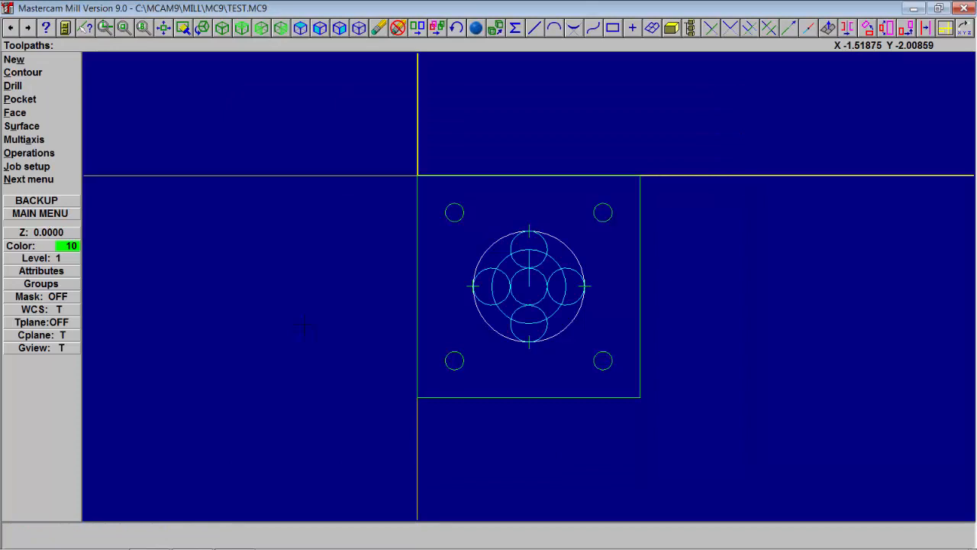
Switch to isometric view and run the backplot of operation 4 FINISH PASS over the bore
right_click(339, 305)
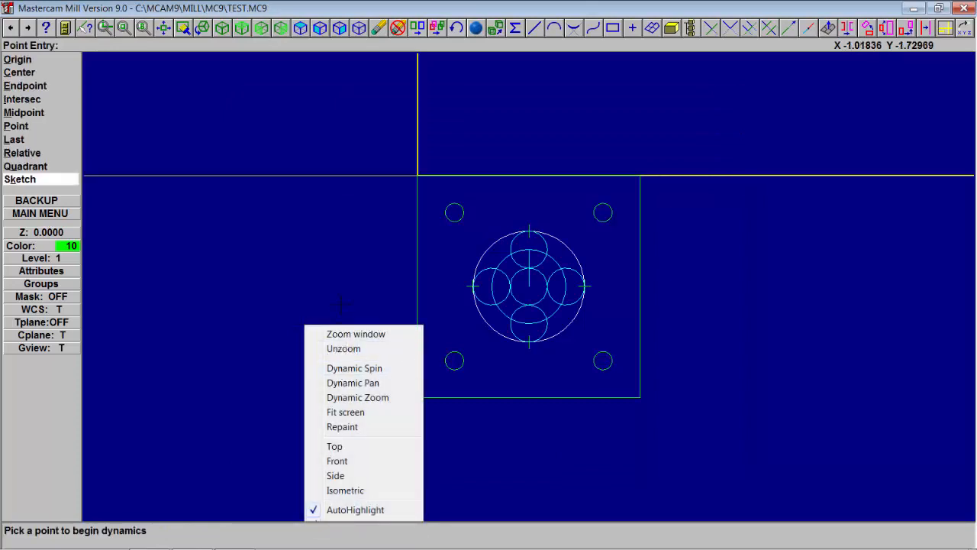
click(345, 490)
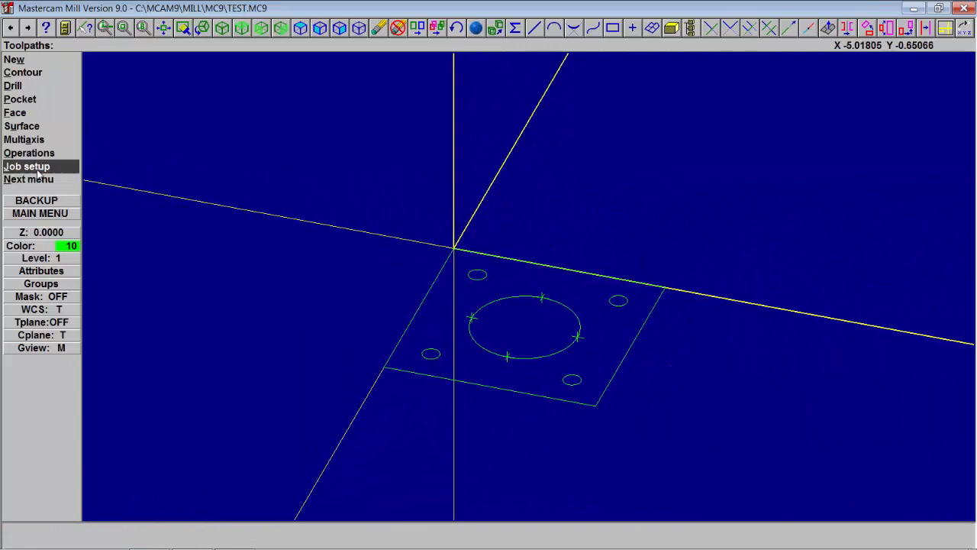
click(29, 153)
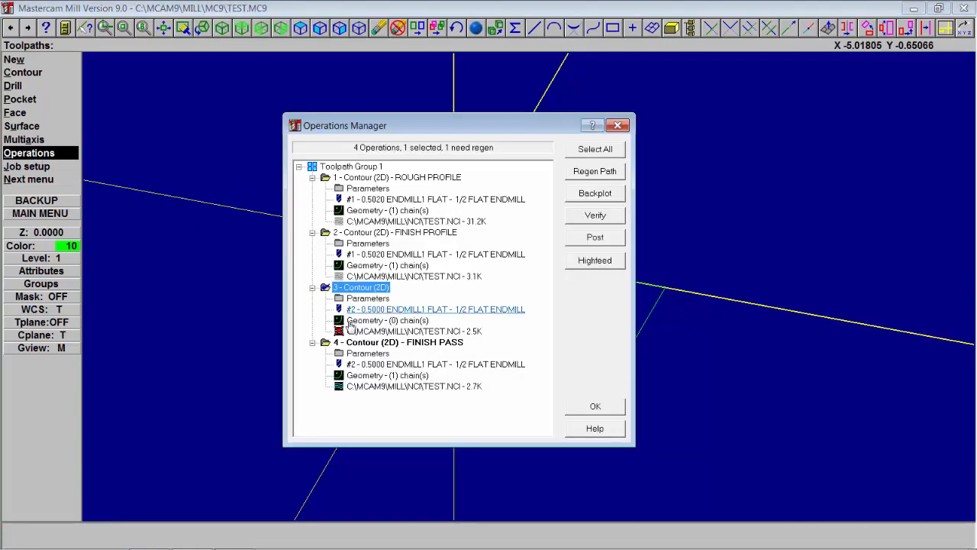
click(397, 342)
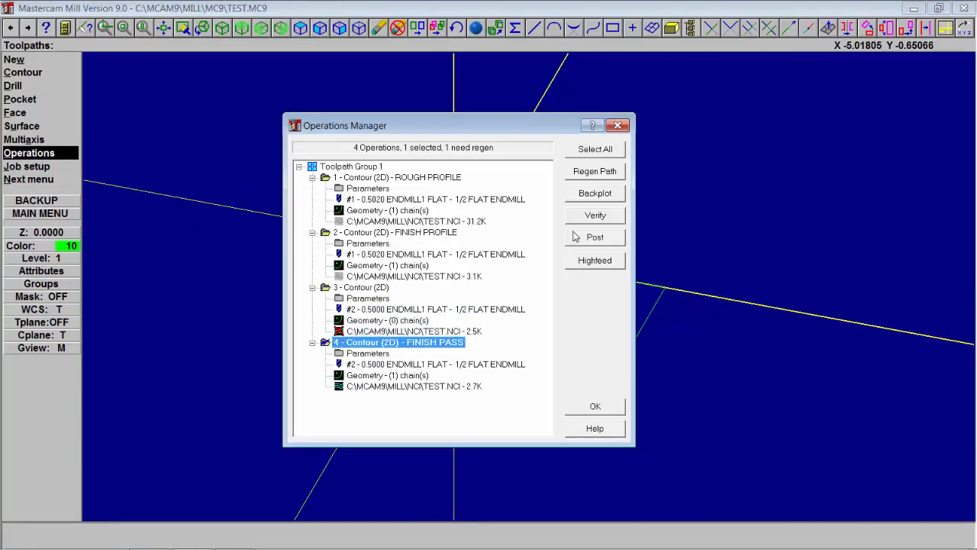
click(596, 192)
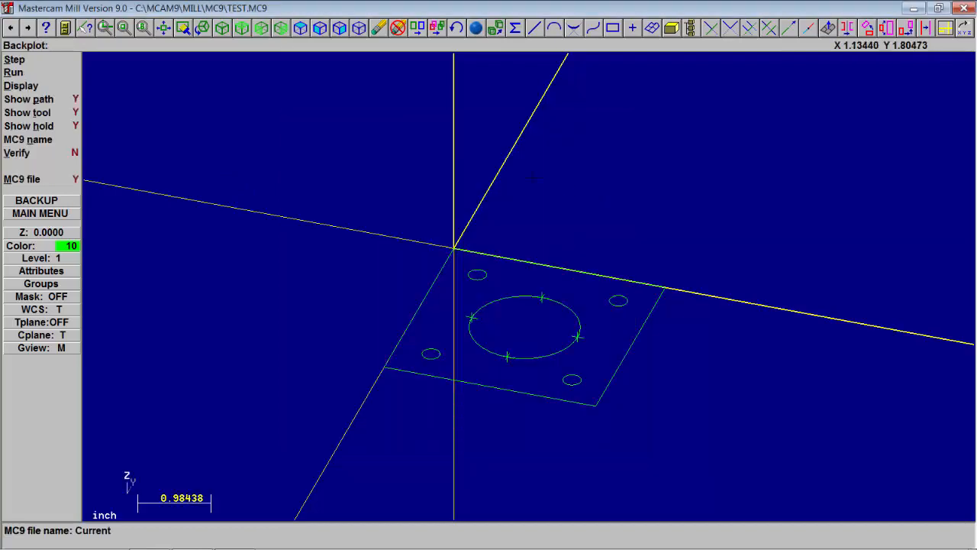
click(12, 72)
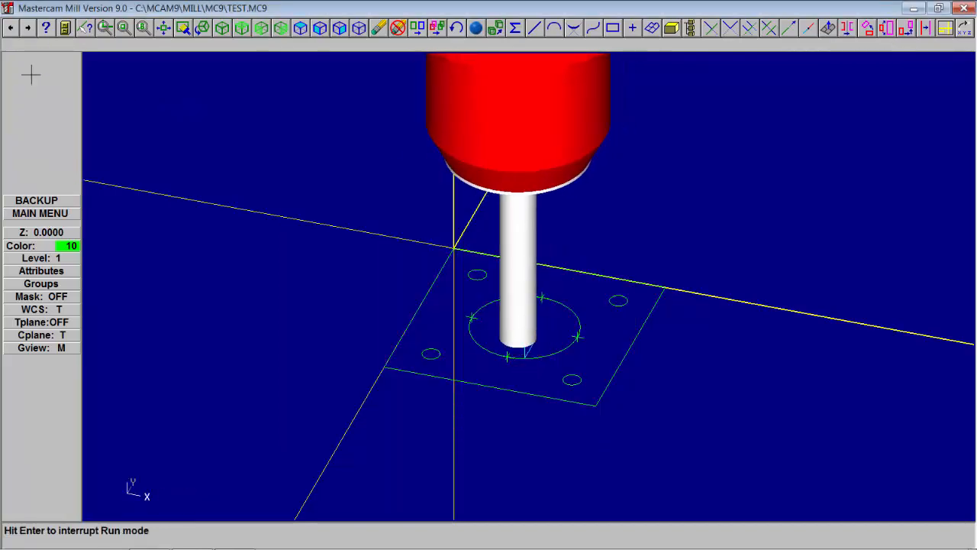